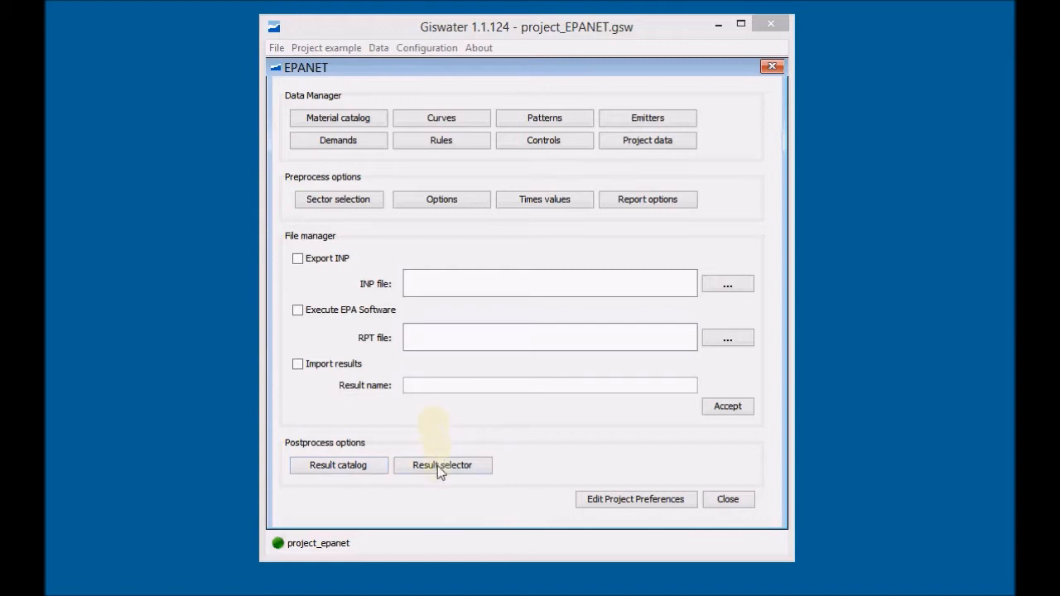
Step: Select hypothesis_02 as the simulation result in Giswater's Result selector
click(442, 465)
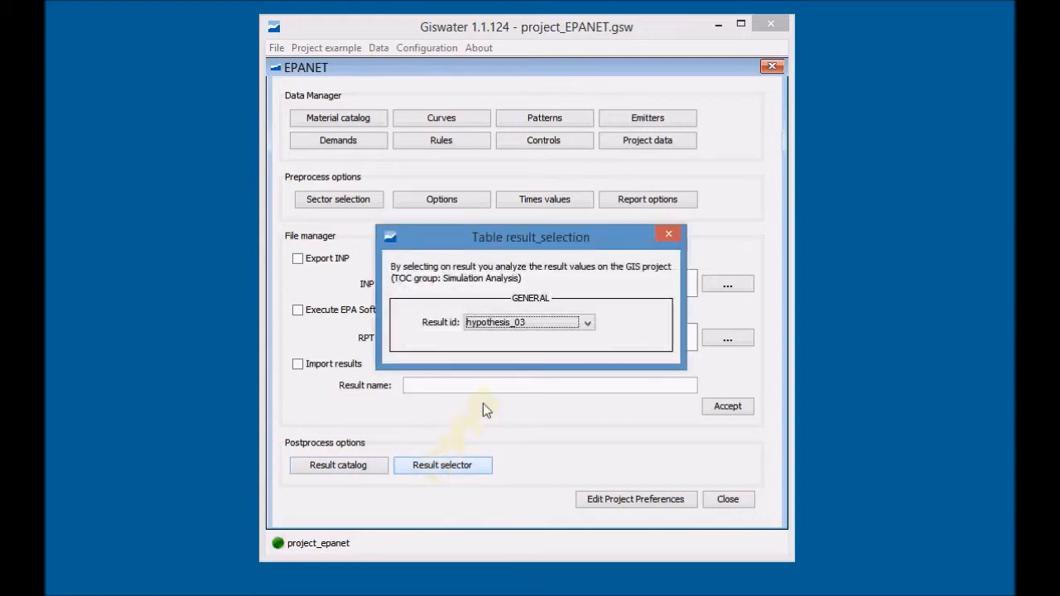
click(585, 322)
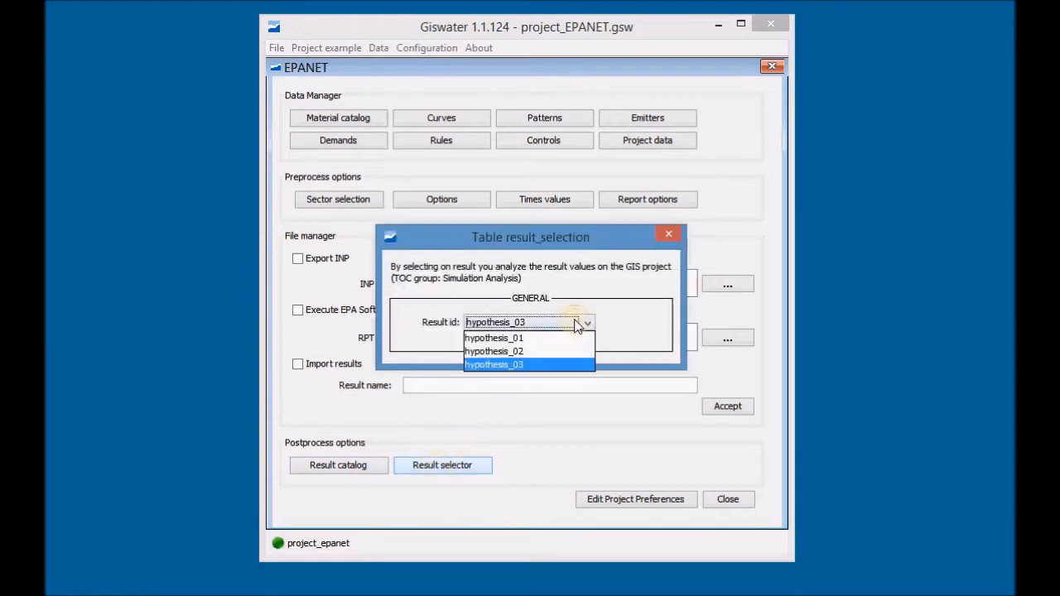
click(493, 352)
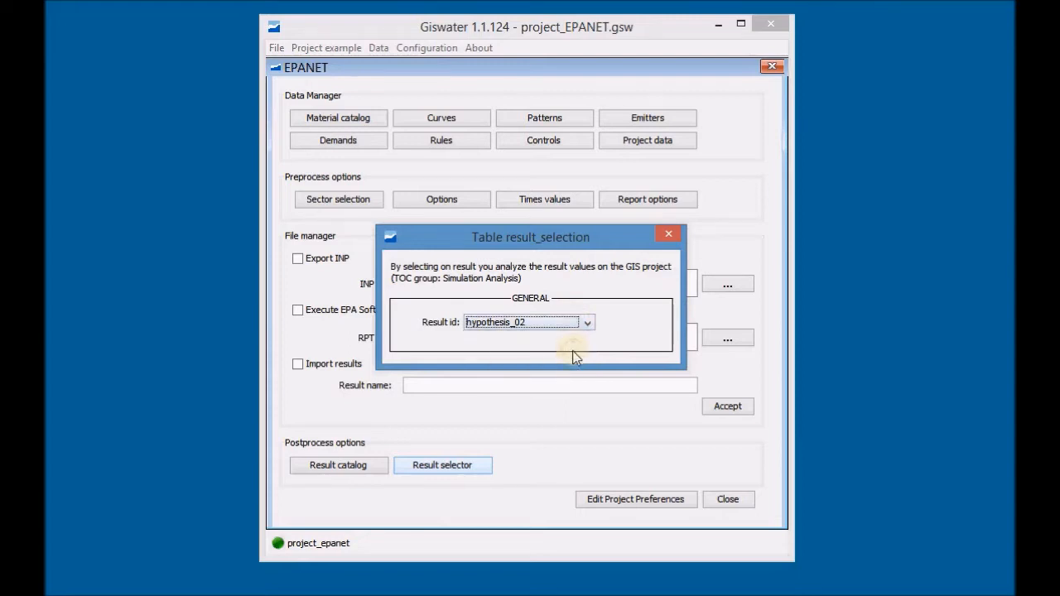
mouse_move(577, 349)
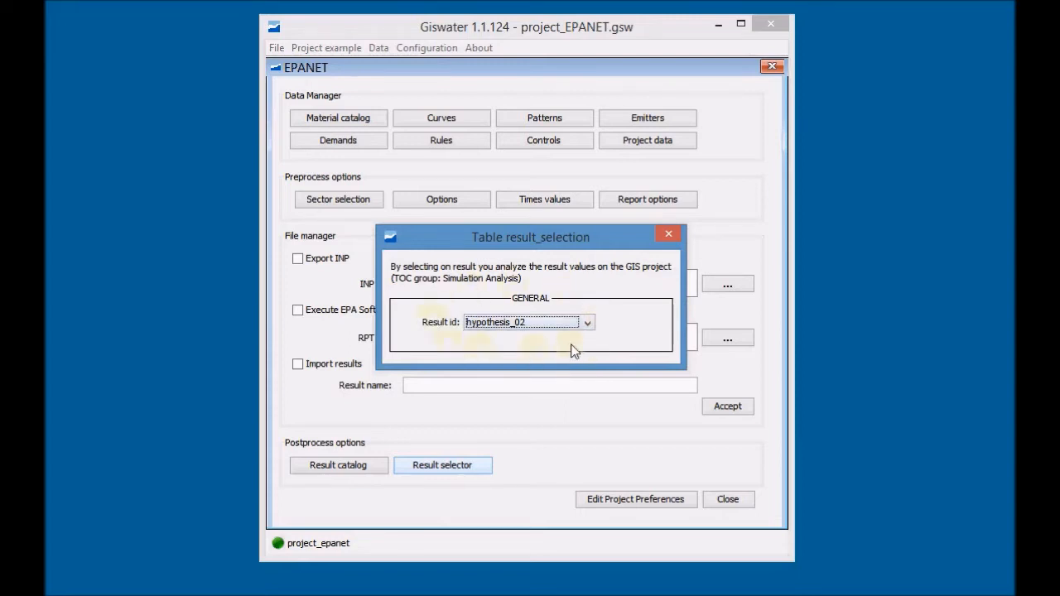
click(669, 233)
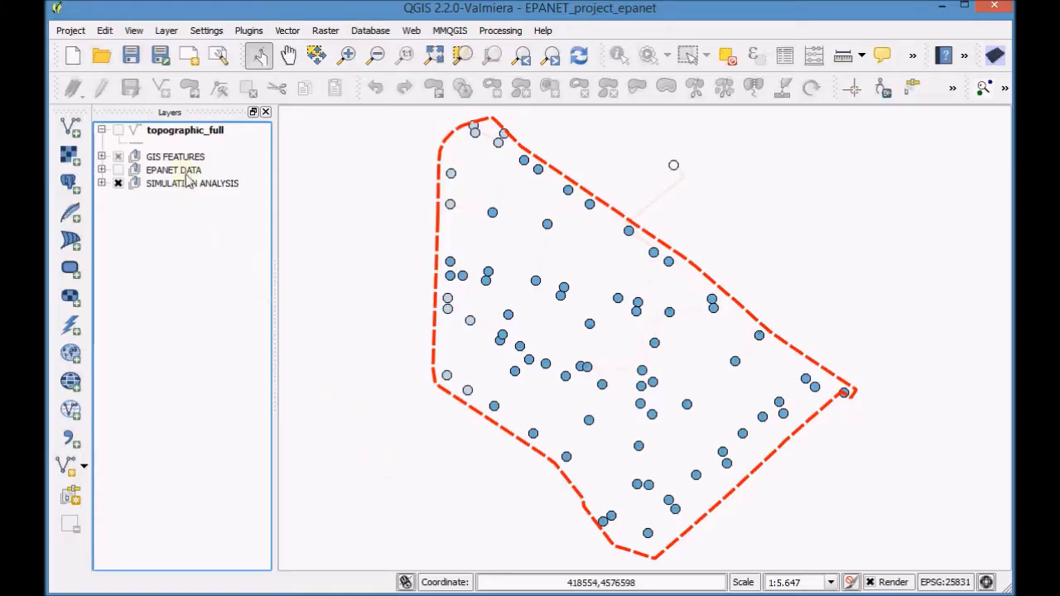
Step: Show topographic_full beneath the other groups and enable the SIMULATION ANALYSIS layers
click(119, 129)
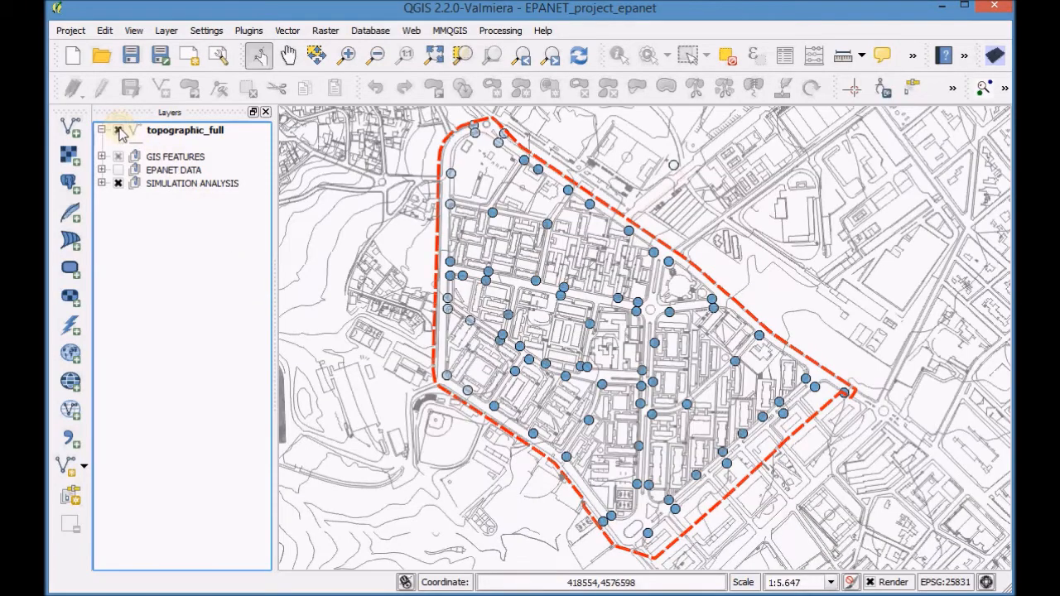
click(118, 131)
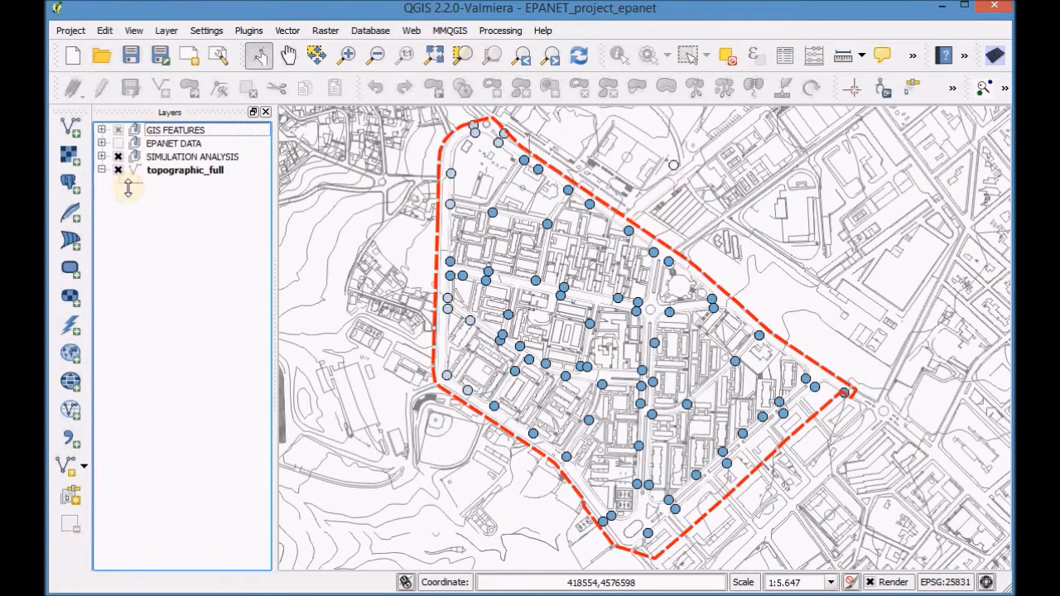
click(102, 156)
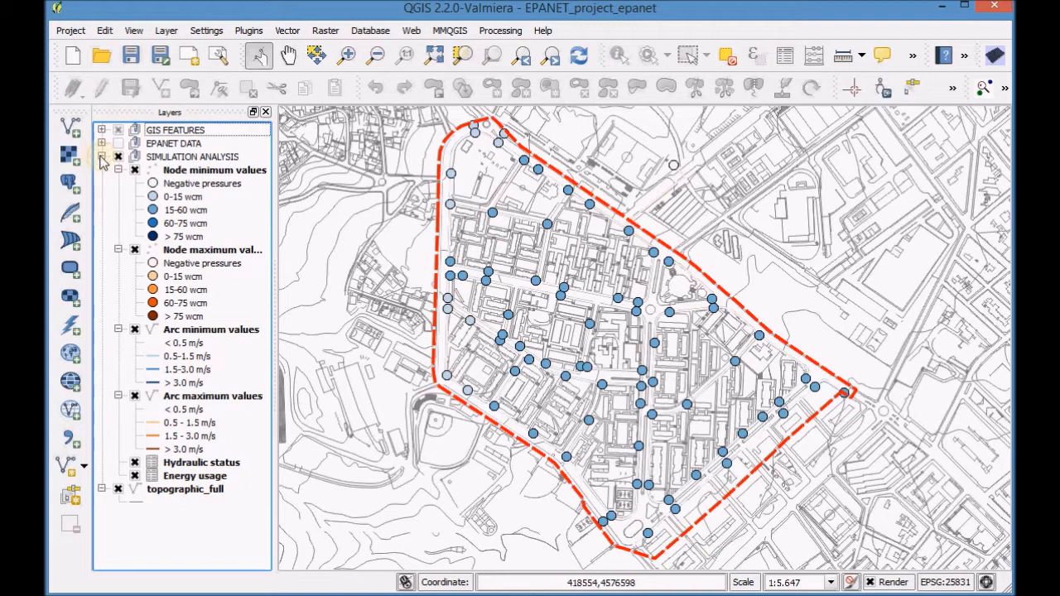
click(119, 156)
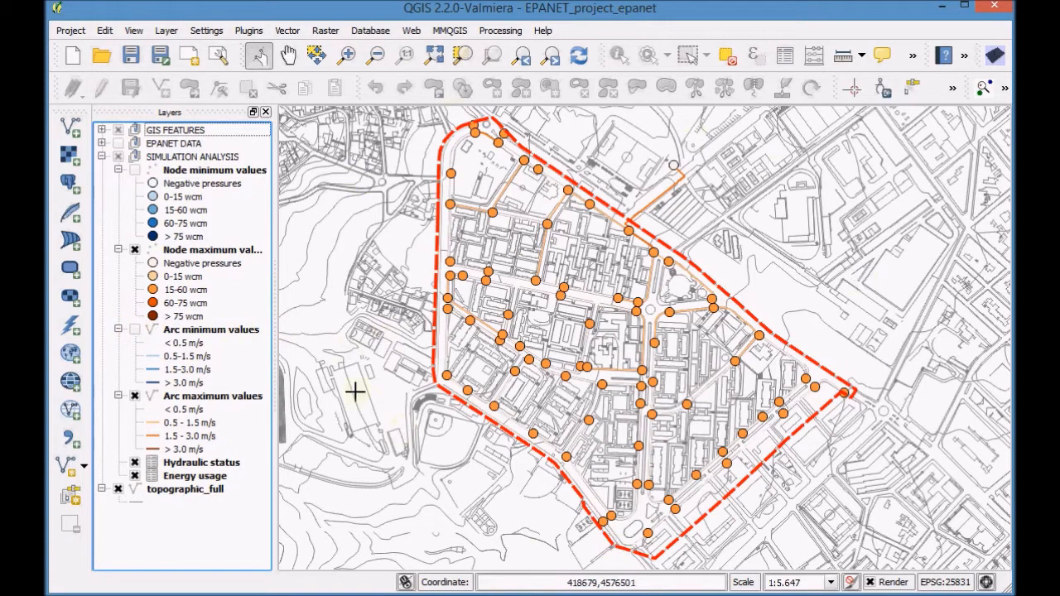
mouse_move(296, 245)
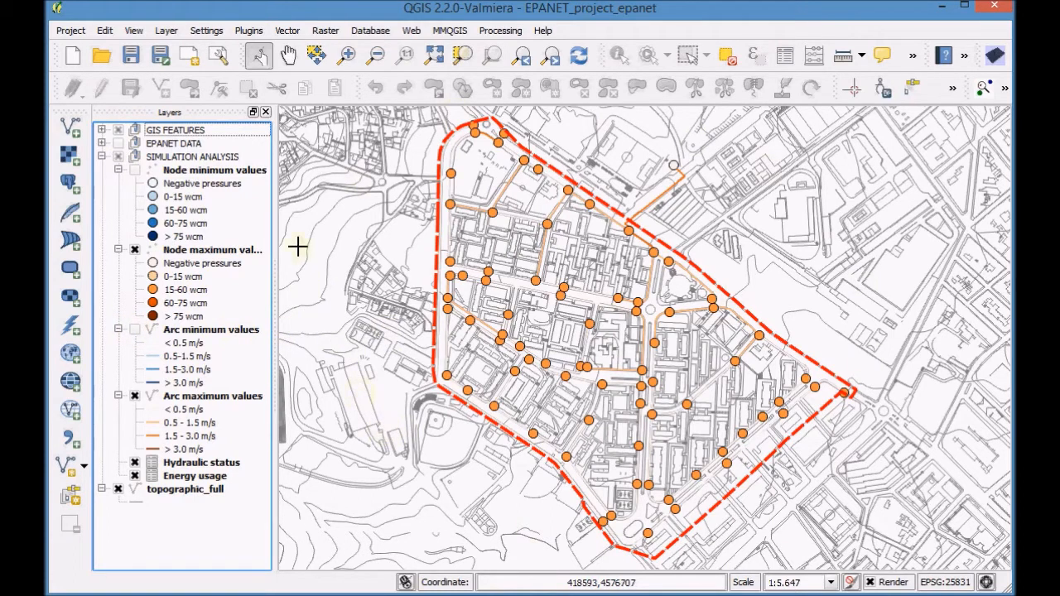
Step: Create a new print composer titled report_map
click(187, 54)
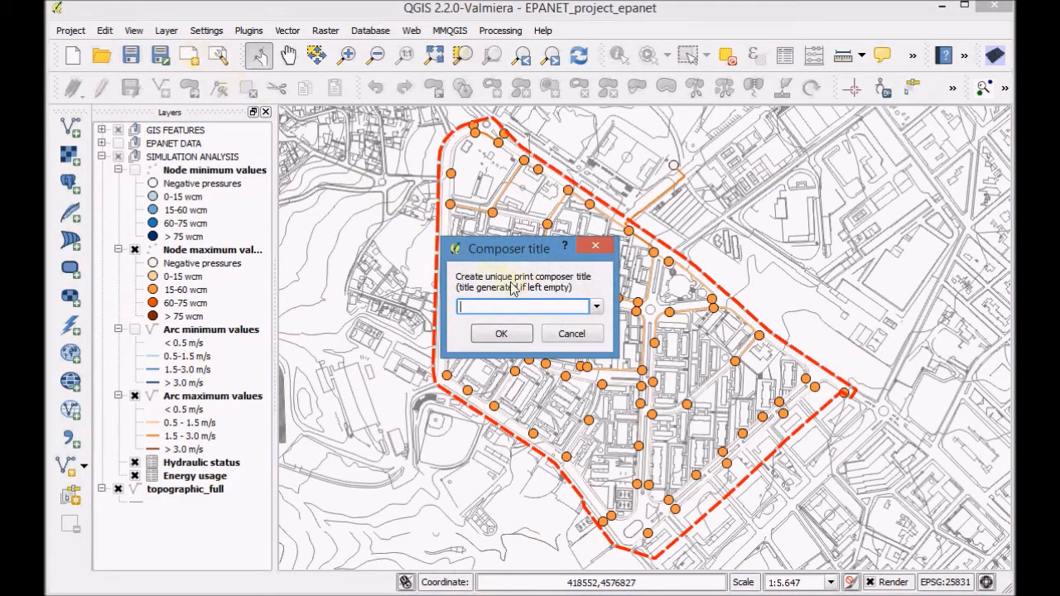
text(r)
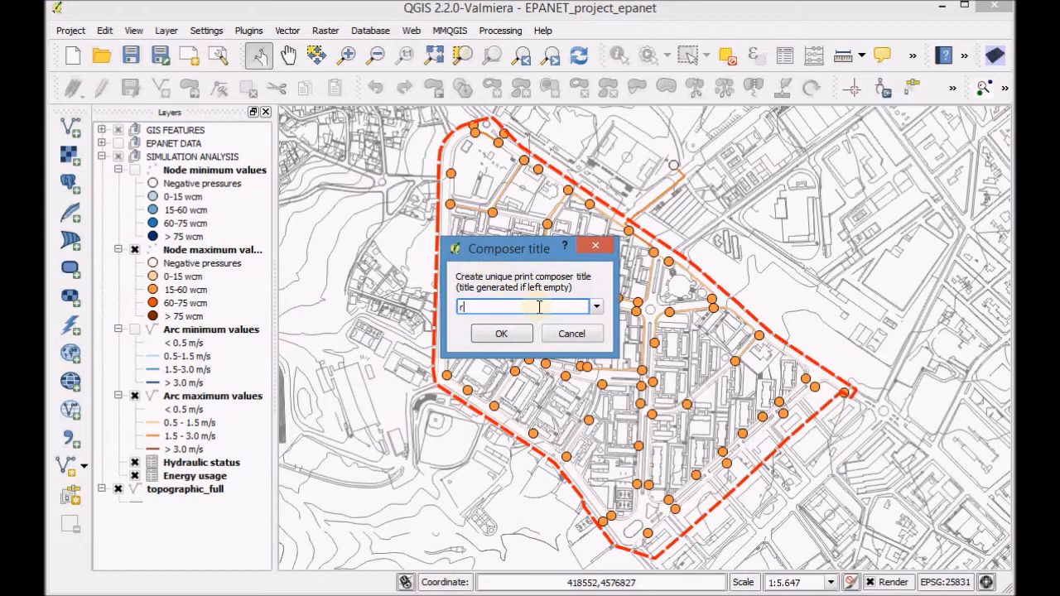
text(eport_)
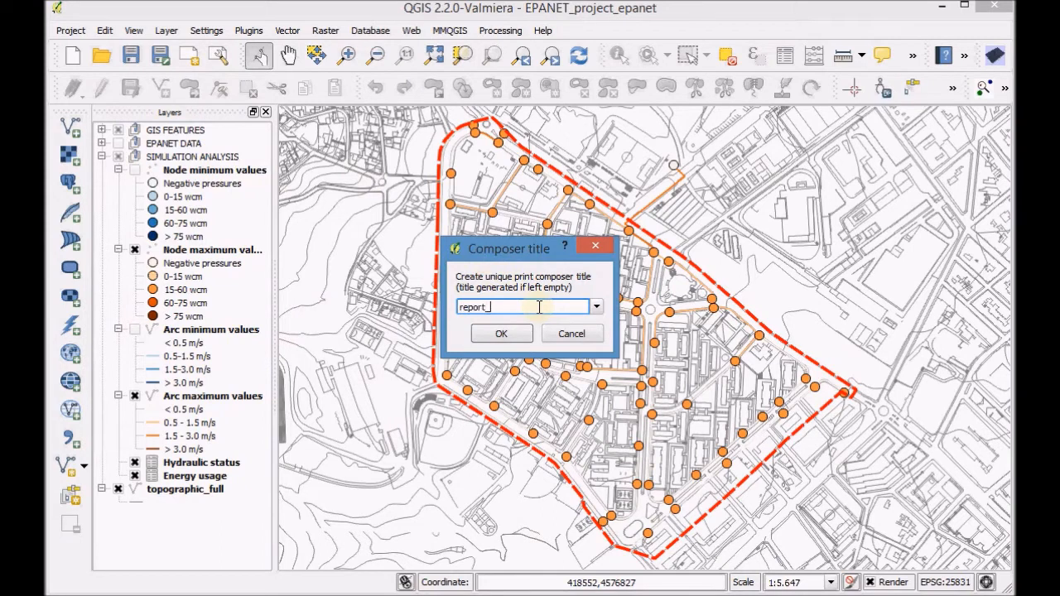
text(map)
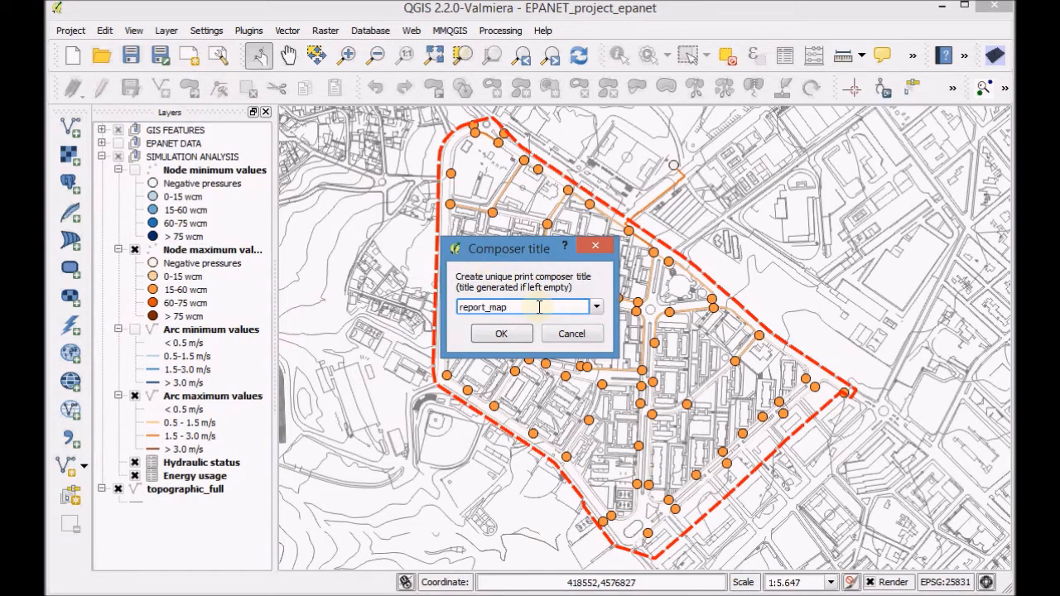
click(500, 333)
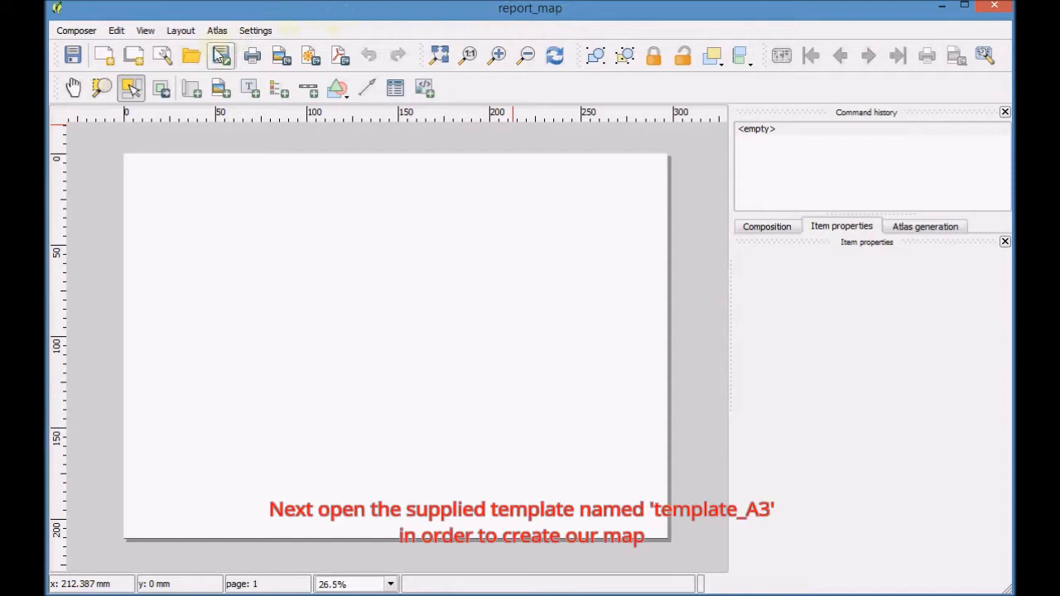
Step: Load the template_A3.qpt layout from WS-2 > Data > WS into the composer
click(222, 57)
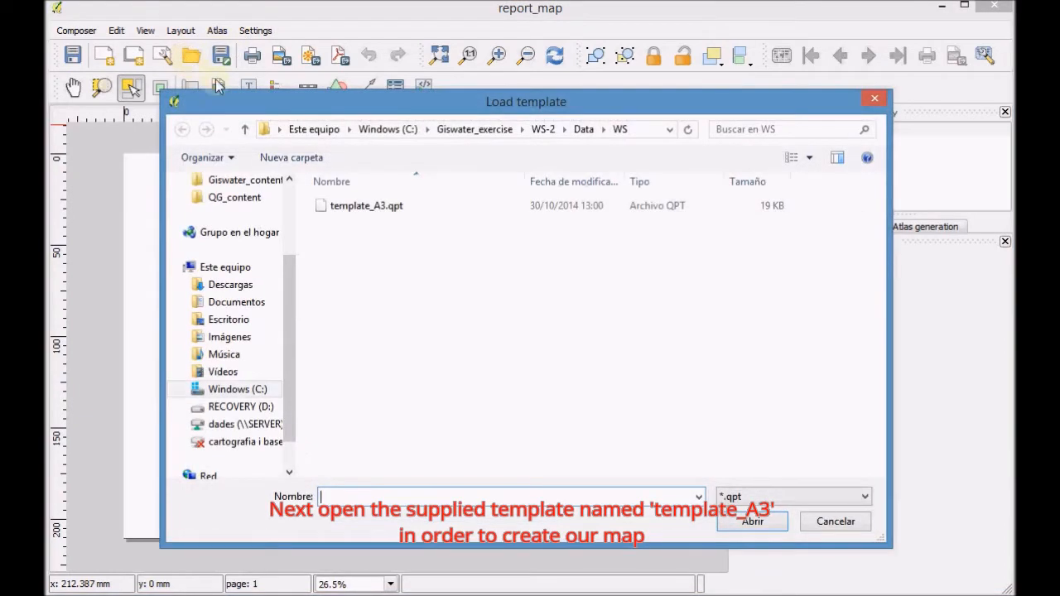
click(540, 129)
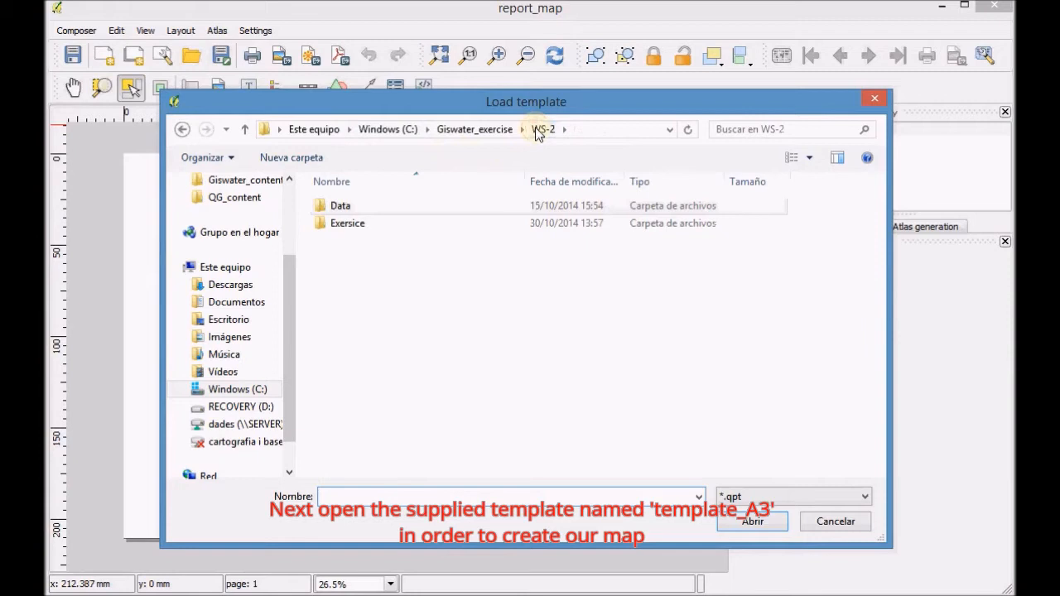
click(338, 205)
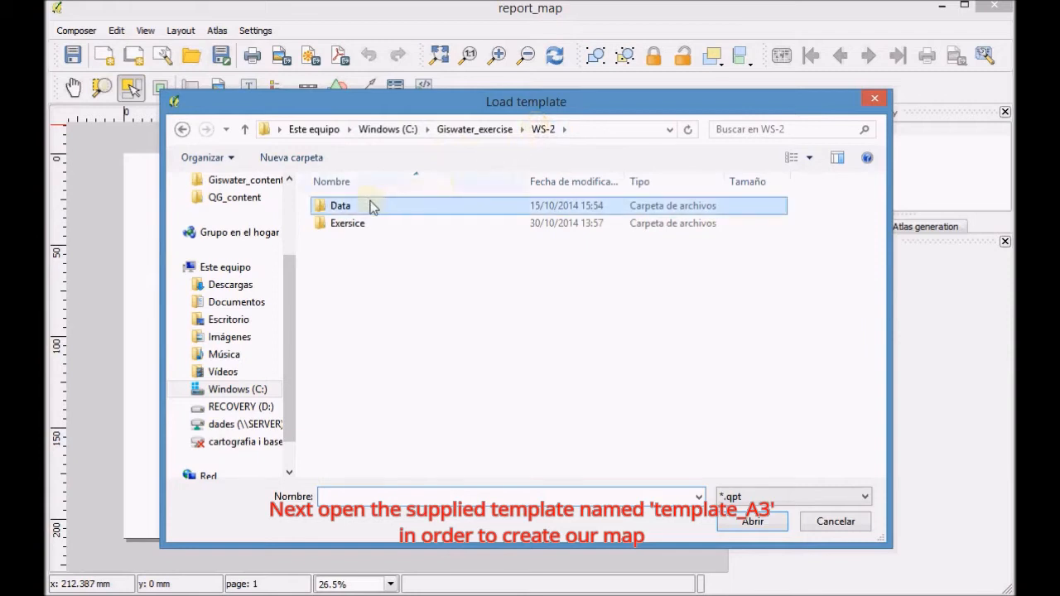
double_click(338, 205)
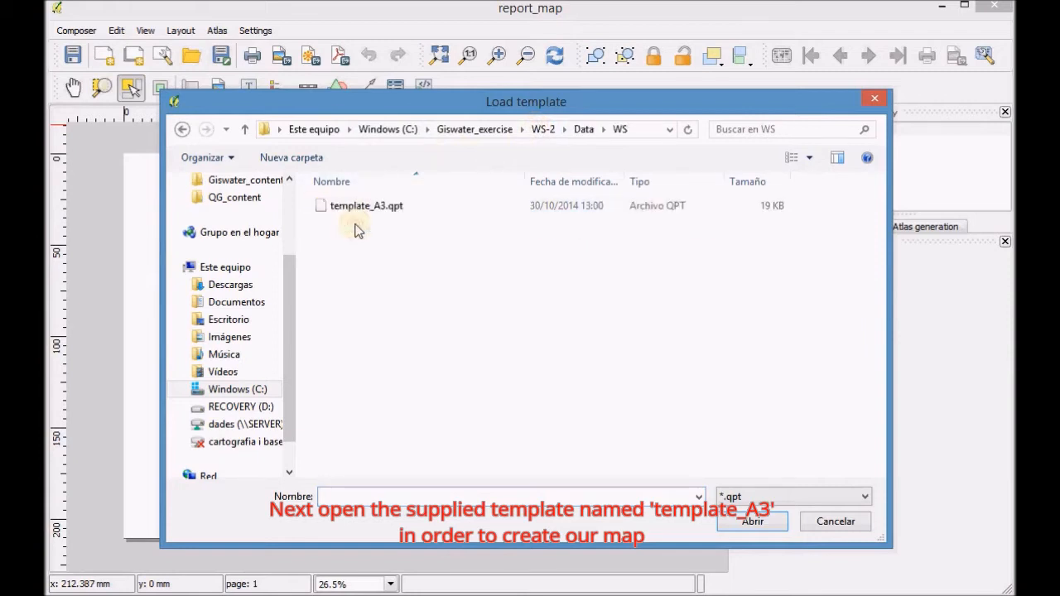
click(366, 206)
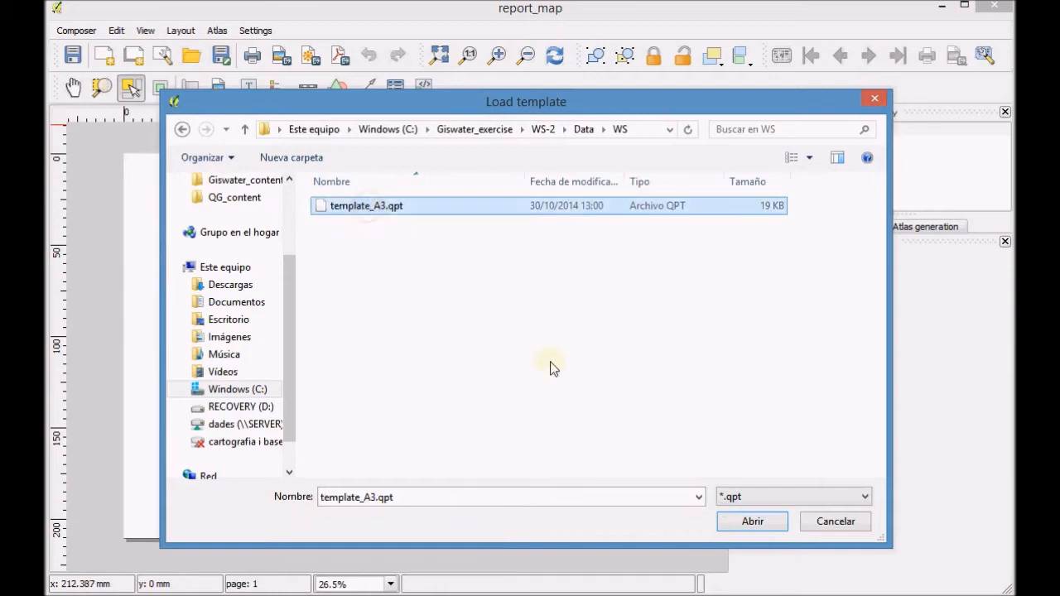
click(752, 520)
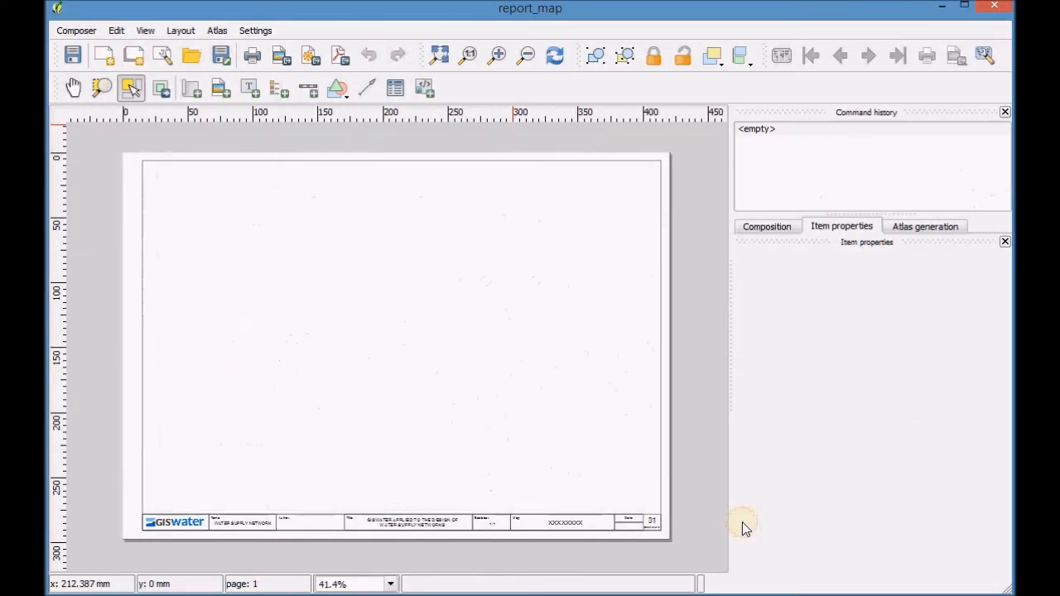
mouse_move(616, 478)
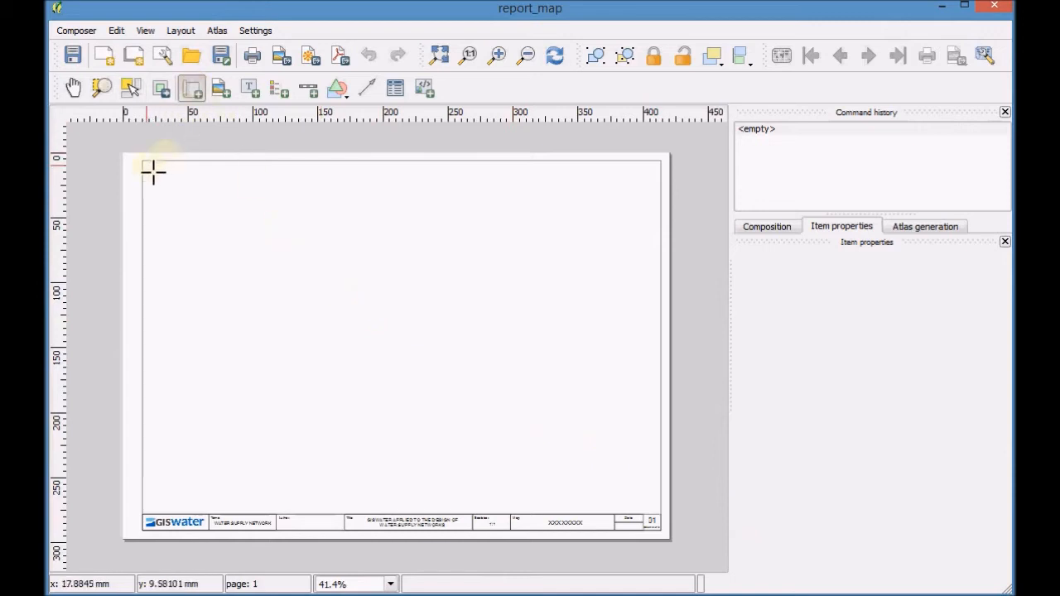
Step: Add a map item covering most of the page inside the template frame
drag(153, 169, 560, 497)
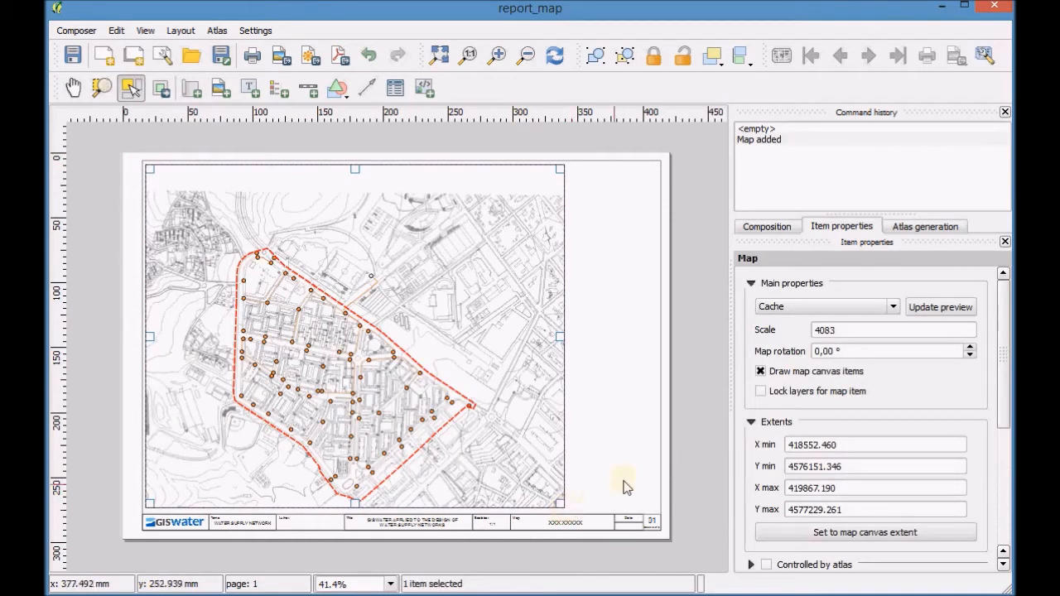
Step: Set the map to 1:3500 with a 0.20 frame and pan its content to centre the network
click(852, 330)
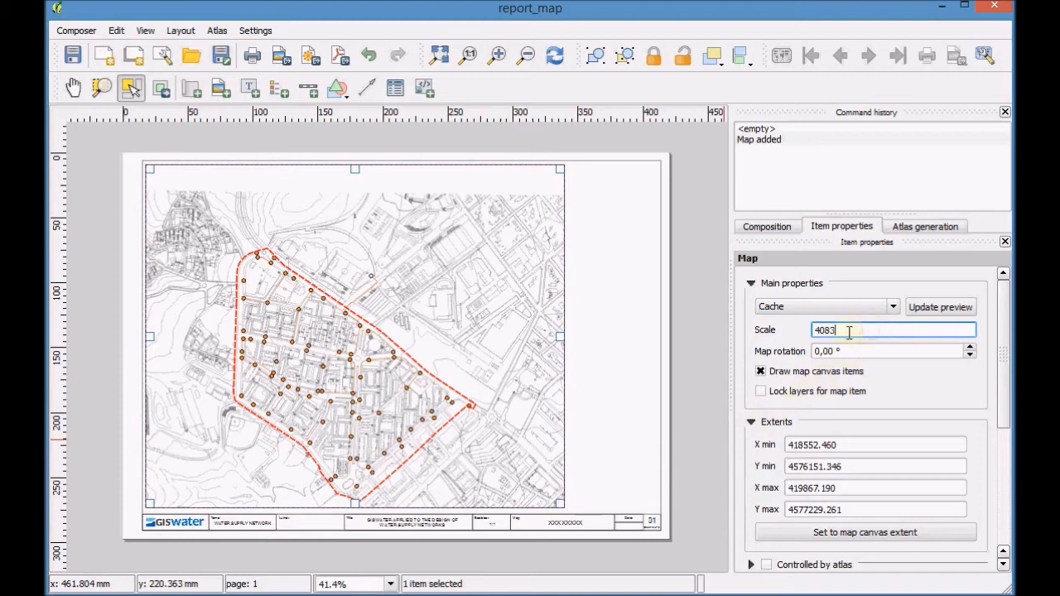
text(3500)
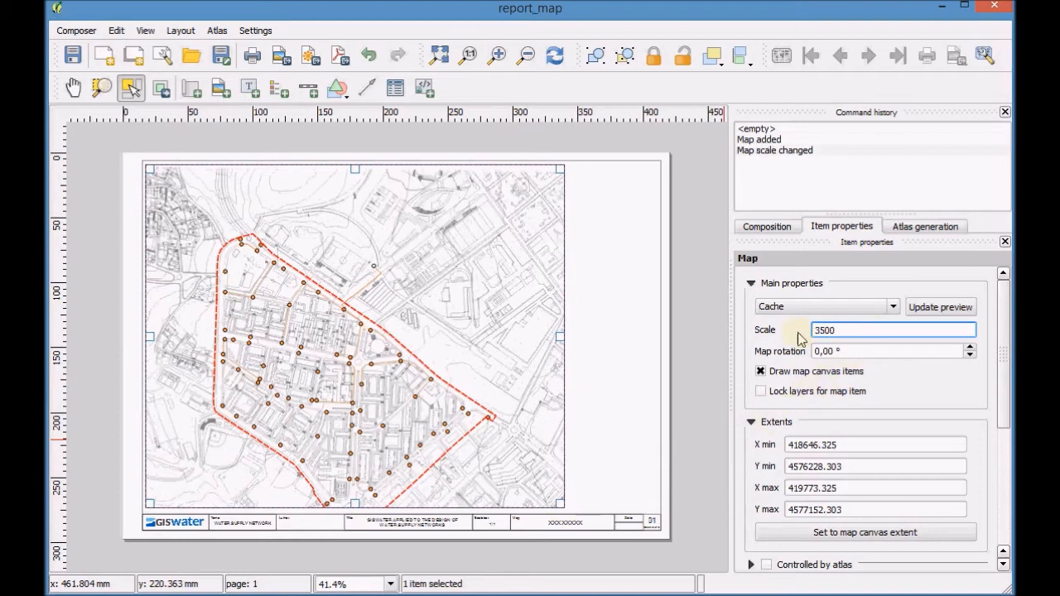
scroll(down, 3)
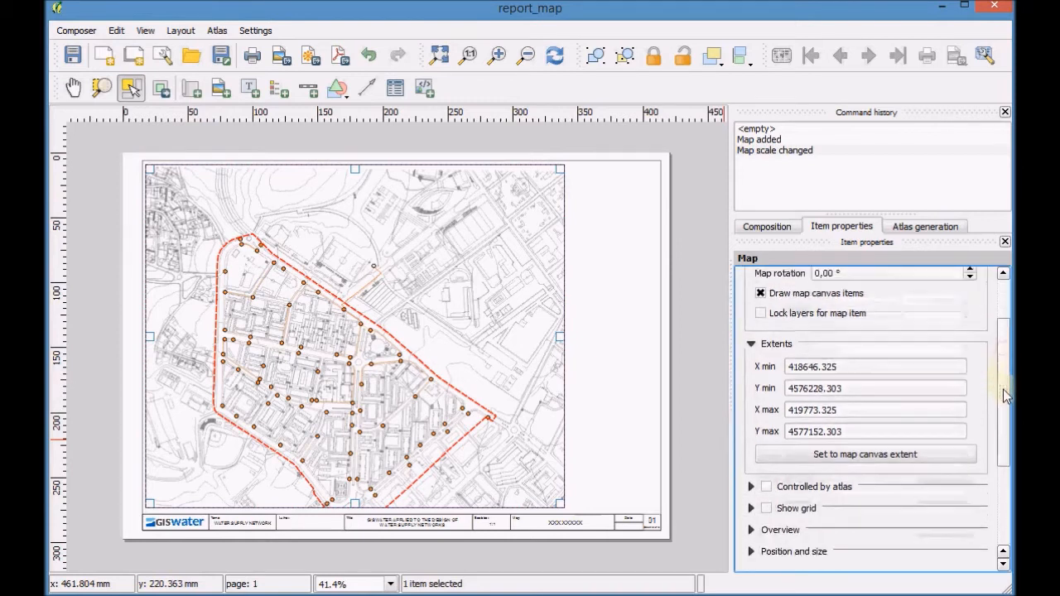
scroll(down, 3)
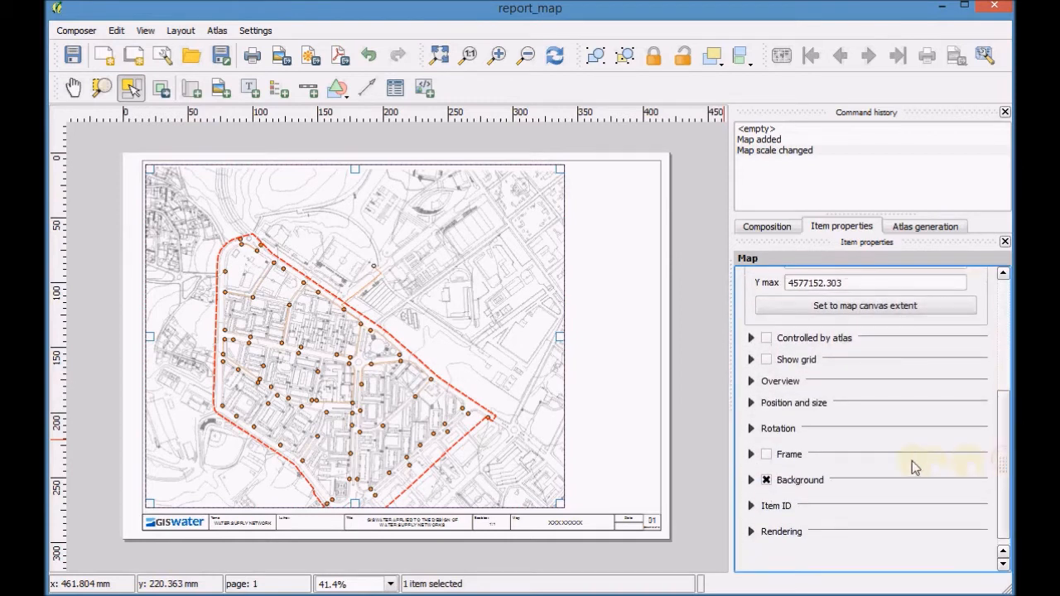
click(766, 454)
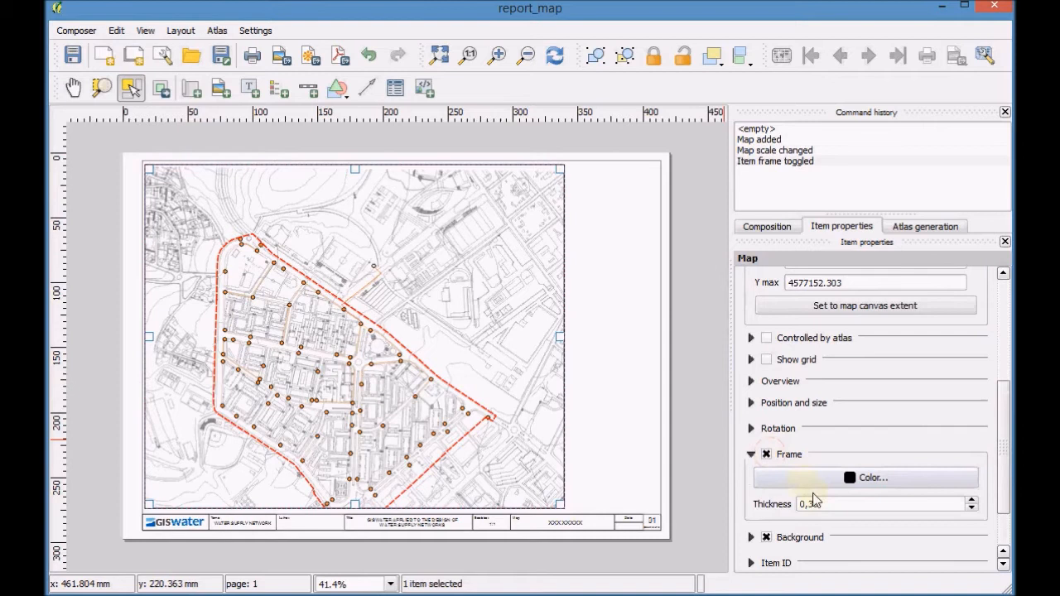
click(874, 504)
text(0,2)
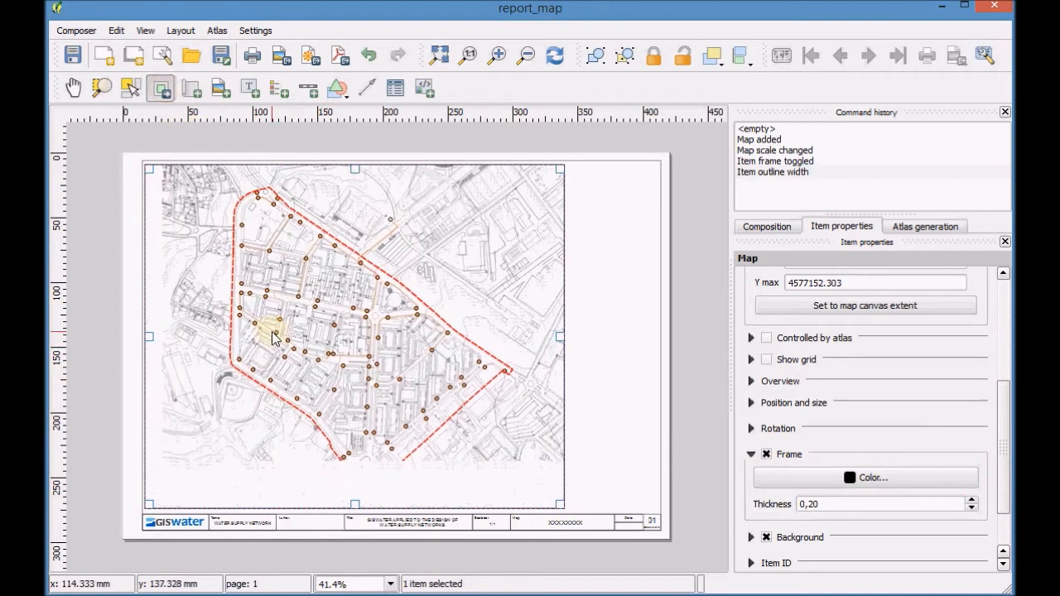
drag(273, 340, 273, 348)
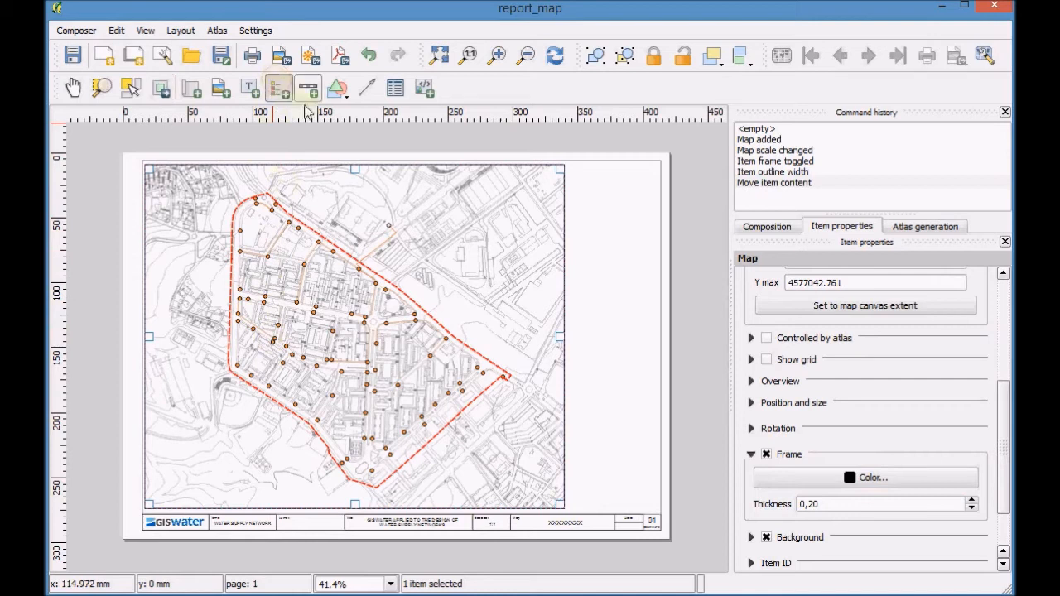
Step: Add a legend, remove Hydraulic status and Energy usage, and move topographic_full to the top
click(278, 88)
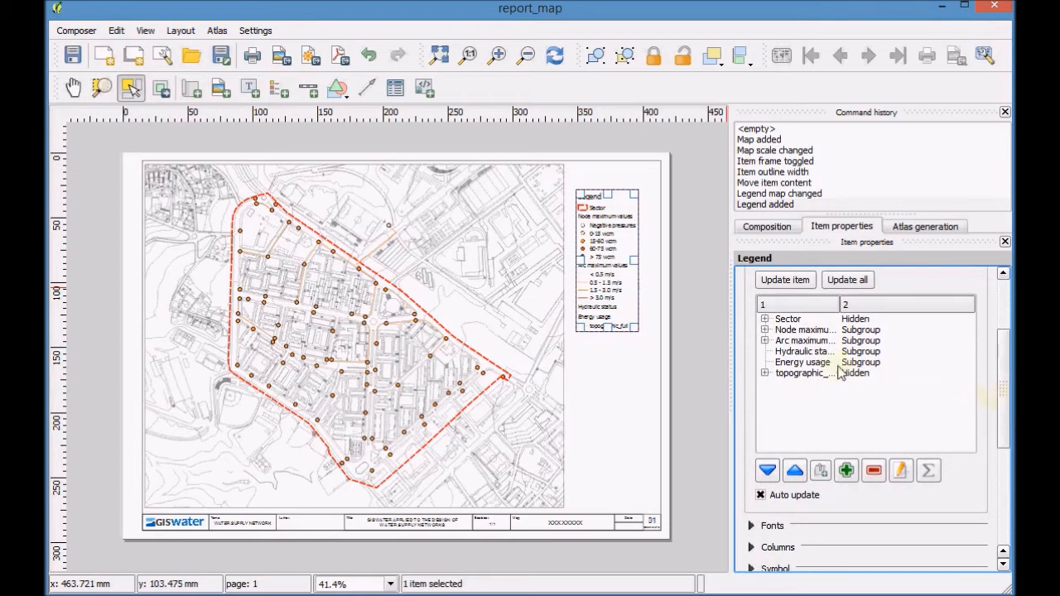
click(802, 351)
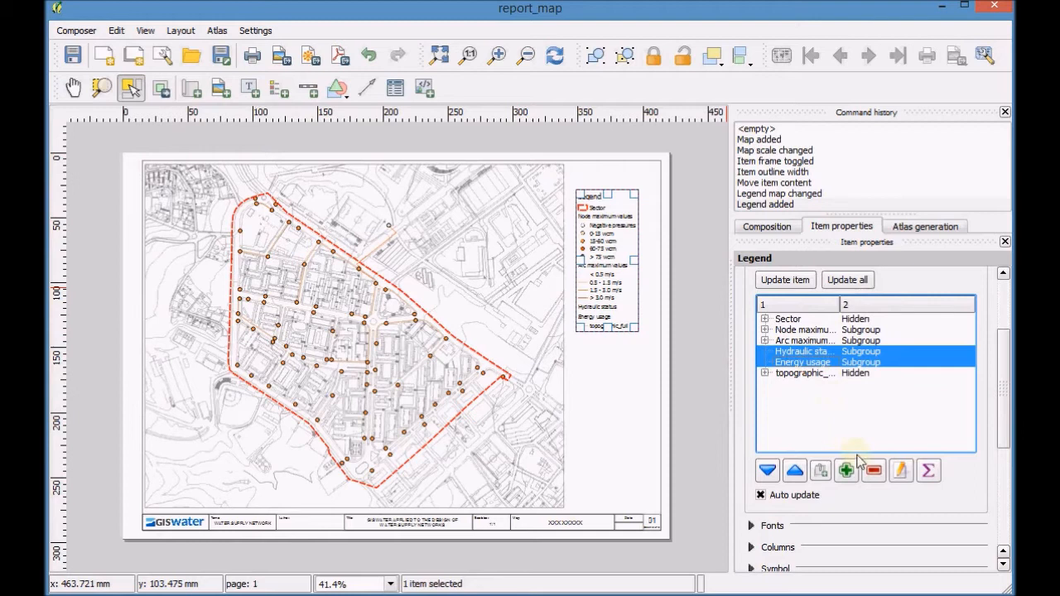
click(874, 470)
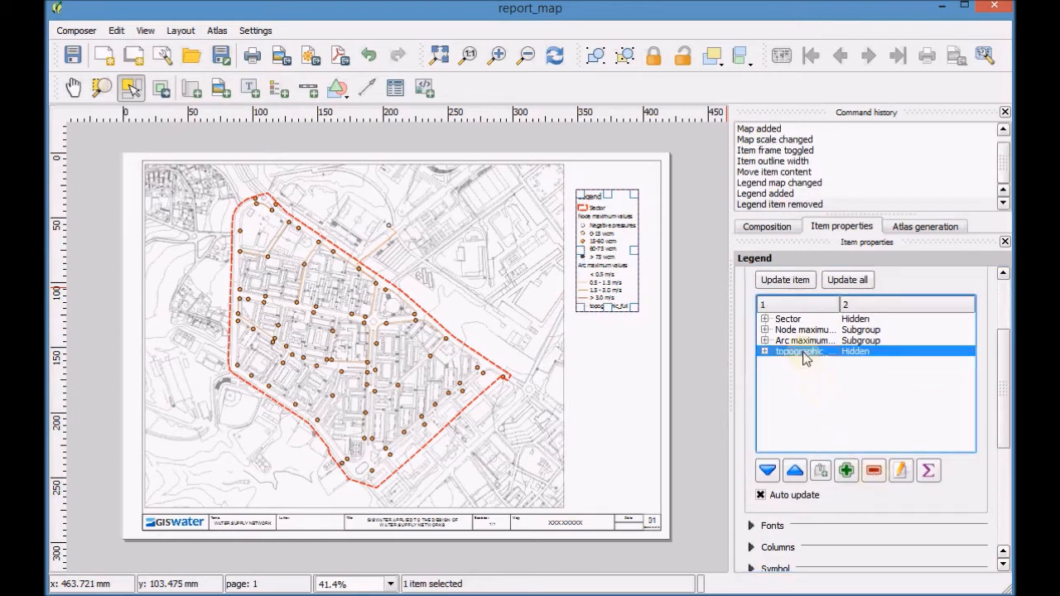
click(793, 471)
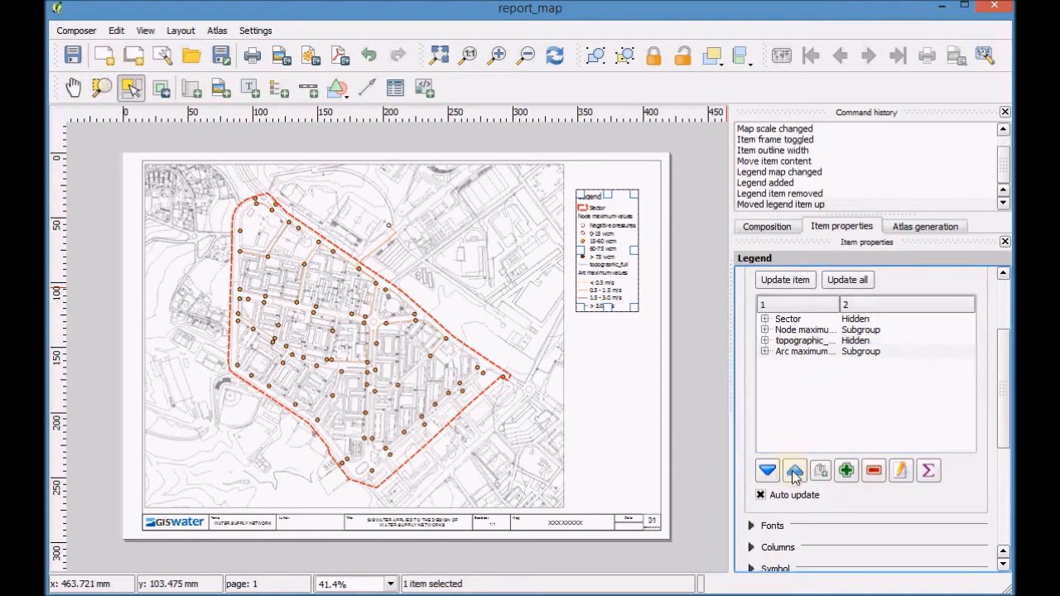
click(792, 470)
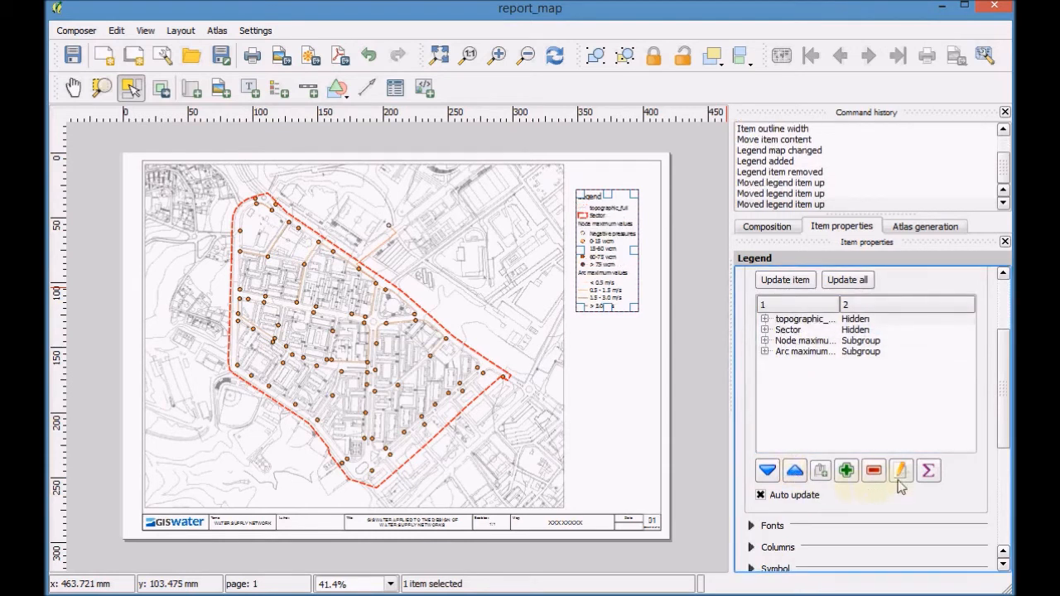
Step: Rename the topographic_full legend entry to Topographic
click(902, 470)
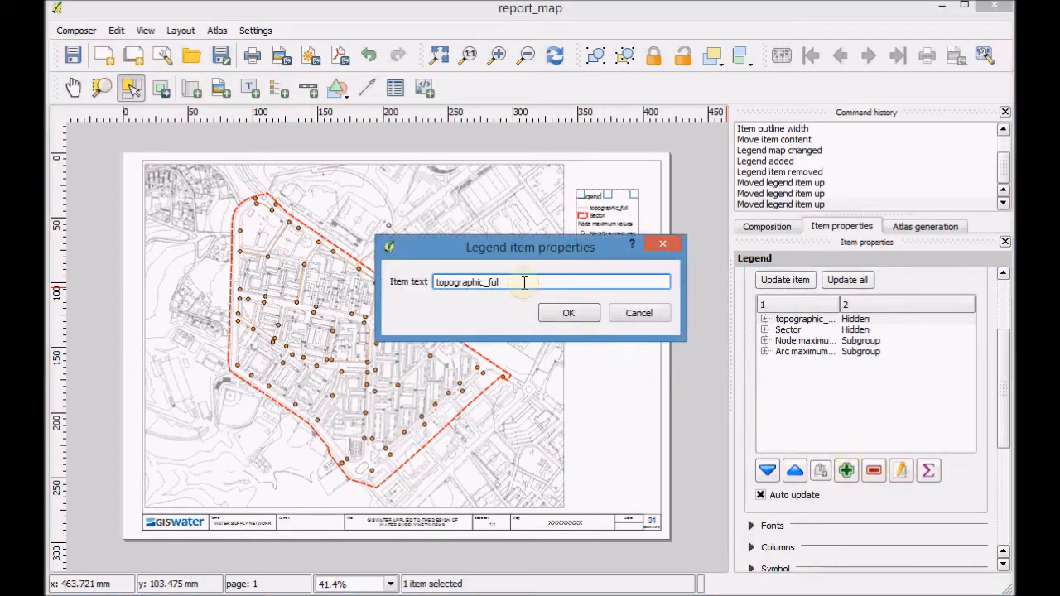
text(T)
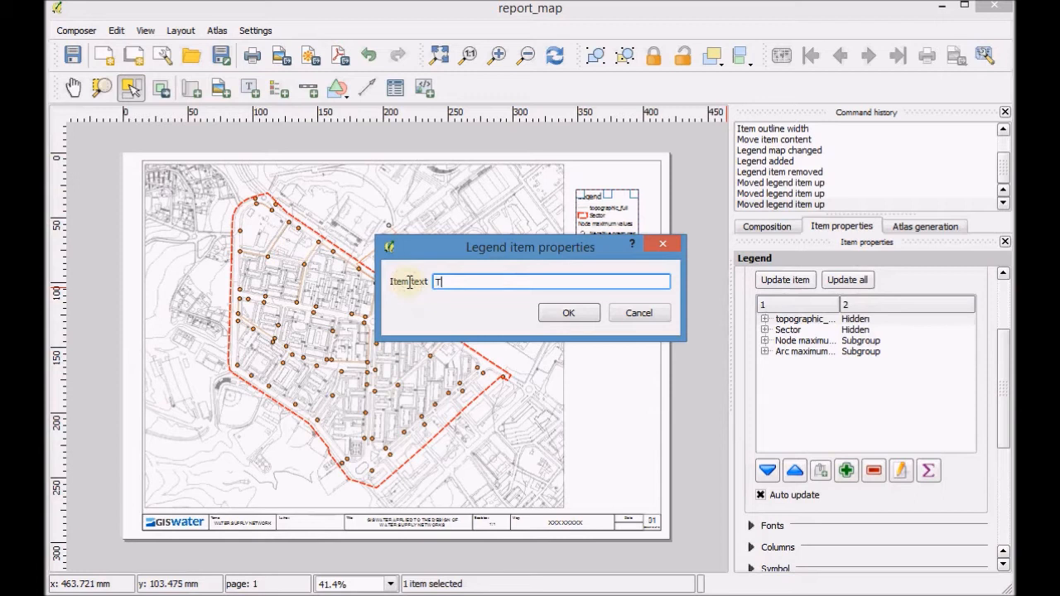
text(opogra)
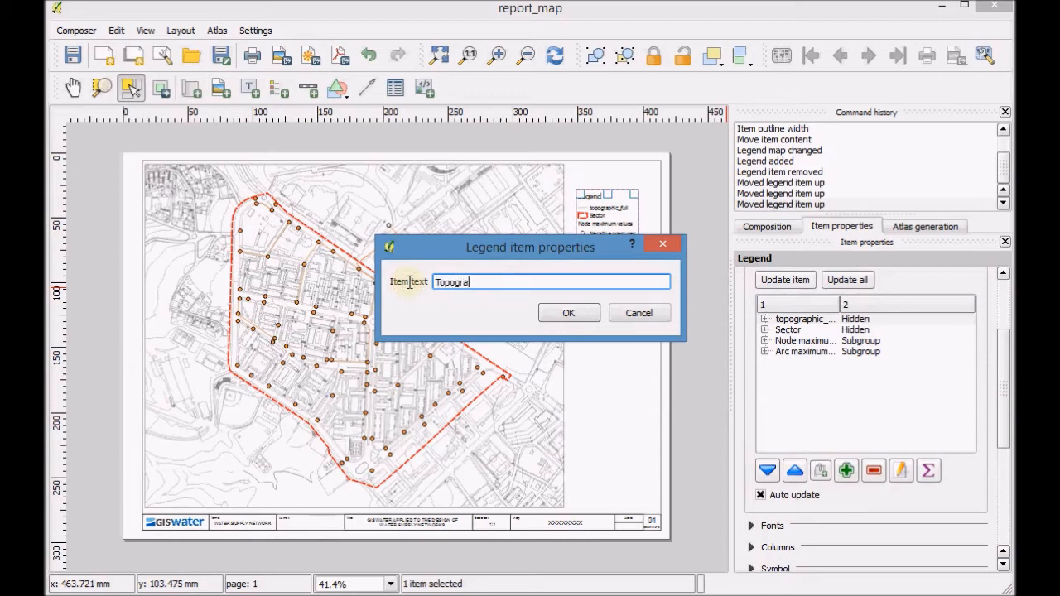
text(ph)
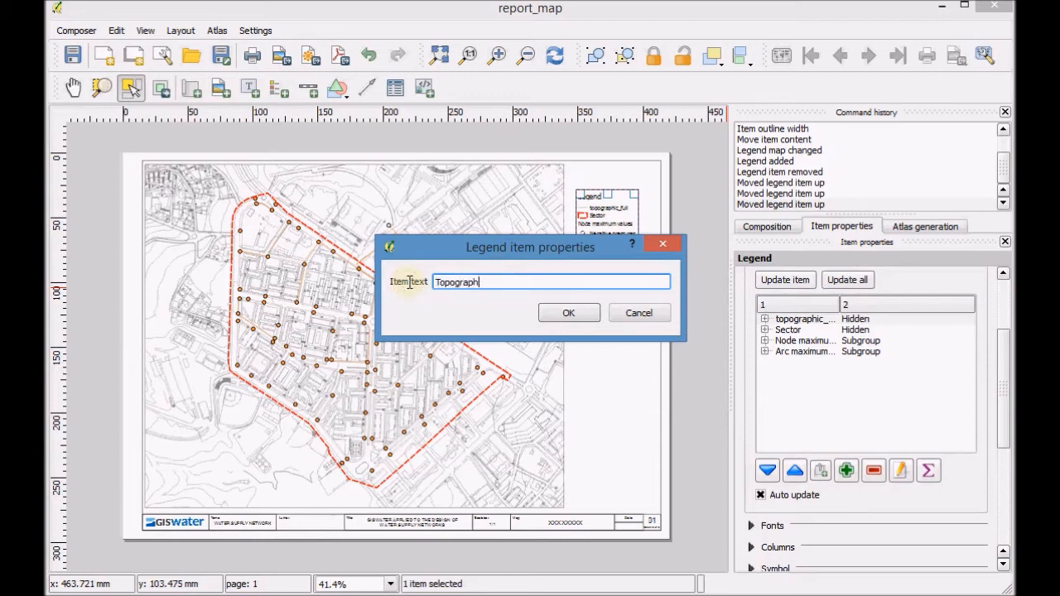
text(ic)
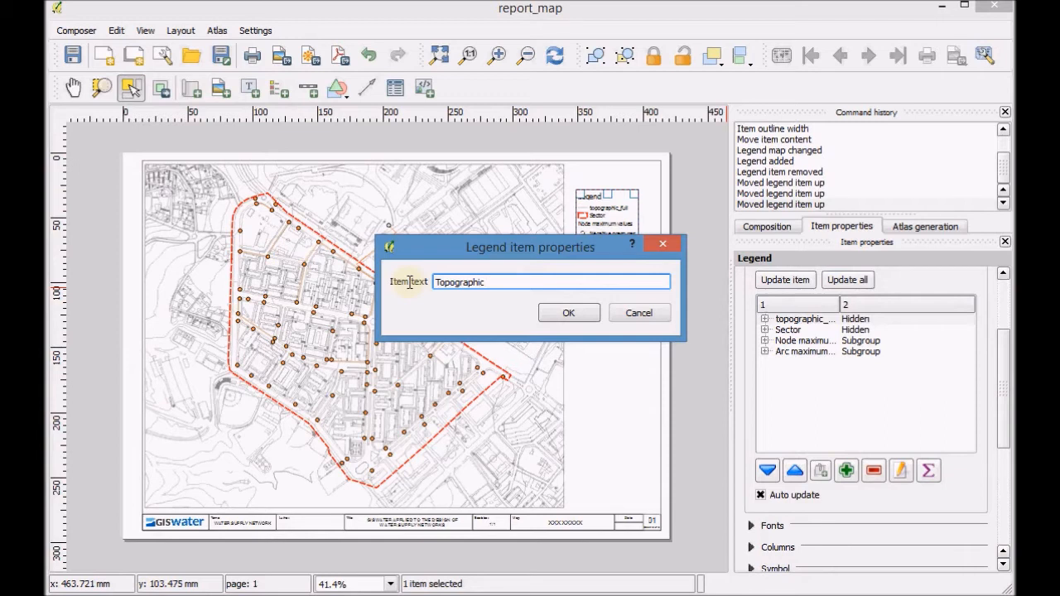
click(570, 311)
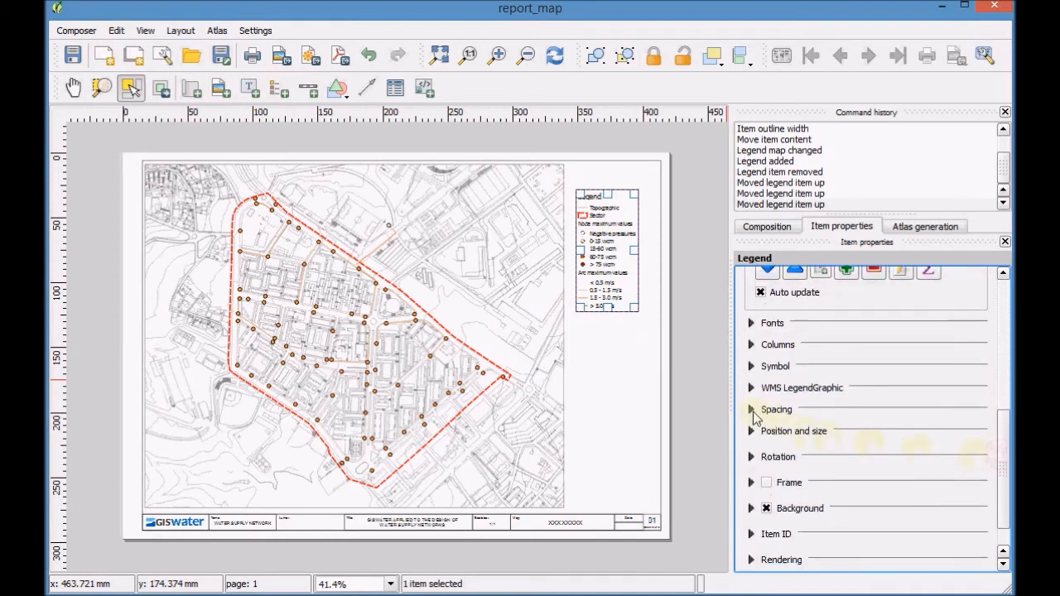
Step: Widen the legend's title, symbol and icon-label spacing
click(752, 409)
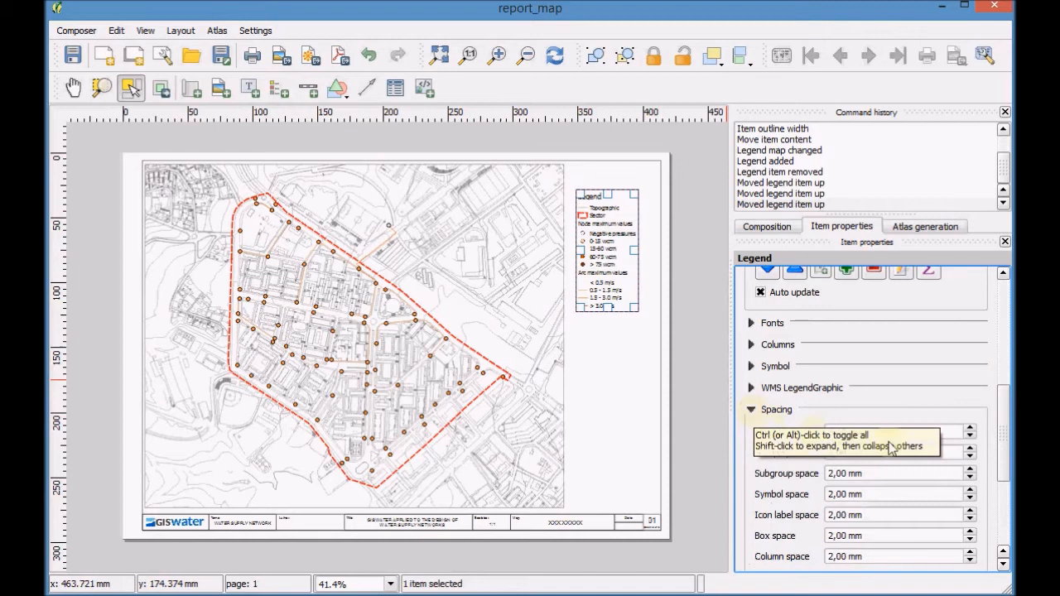
click(967, 427)
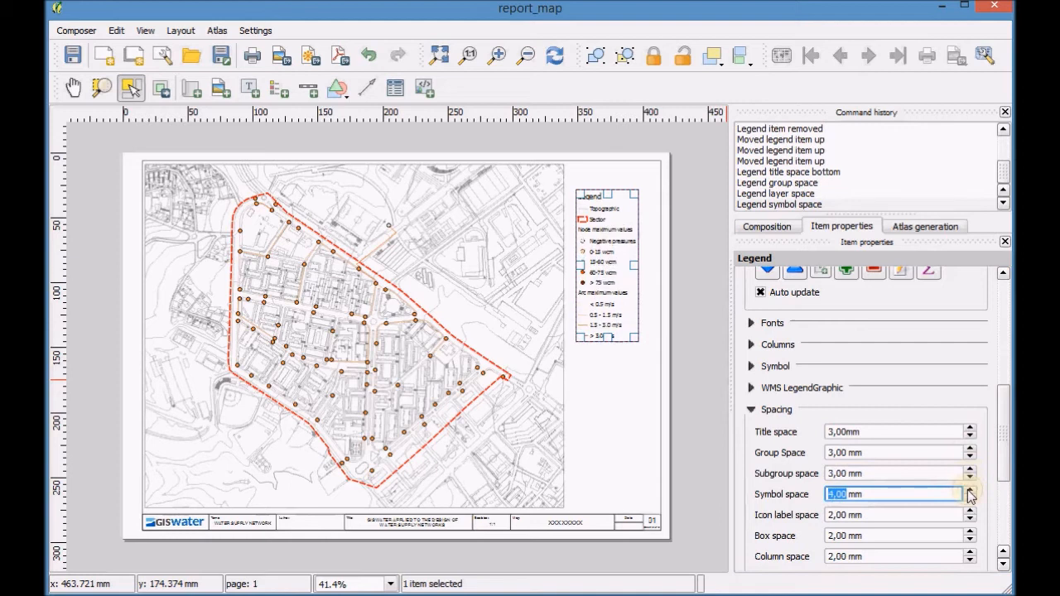
click(970, 508)
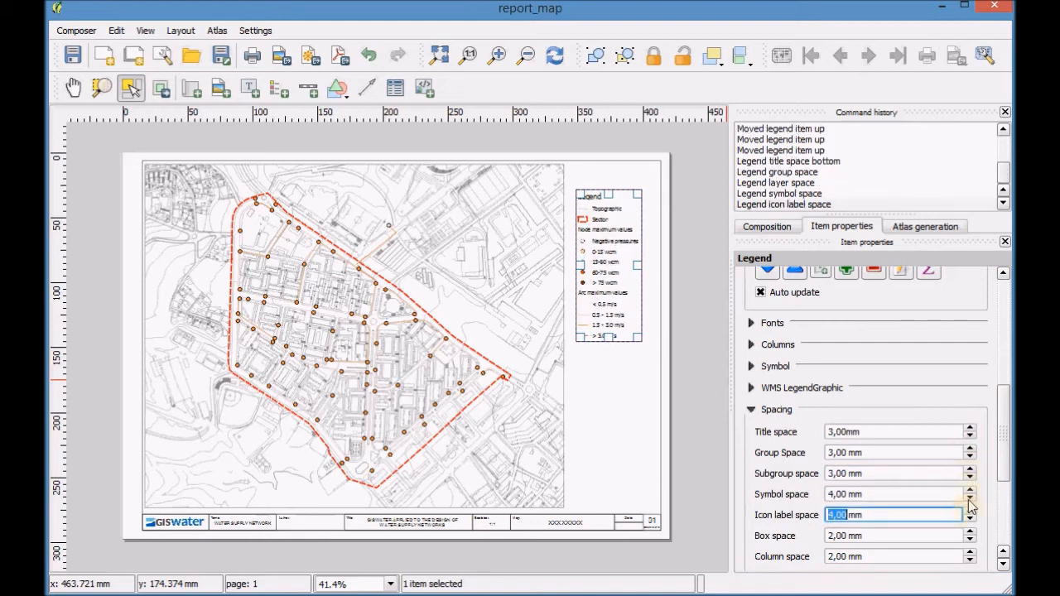
click(969, 490)
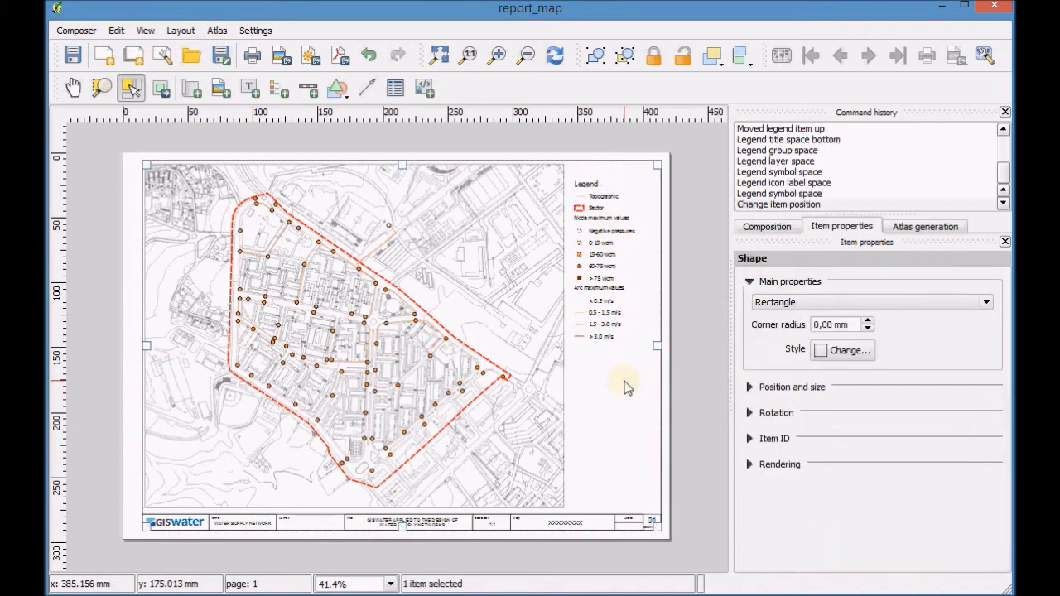
mouse_move(240, 113)
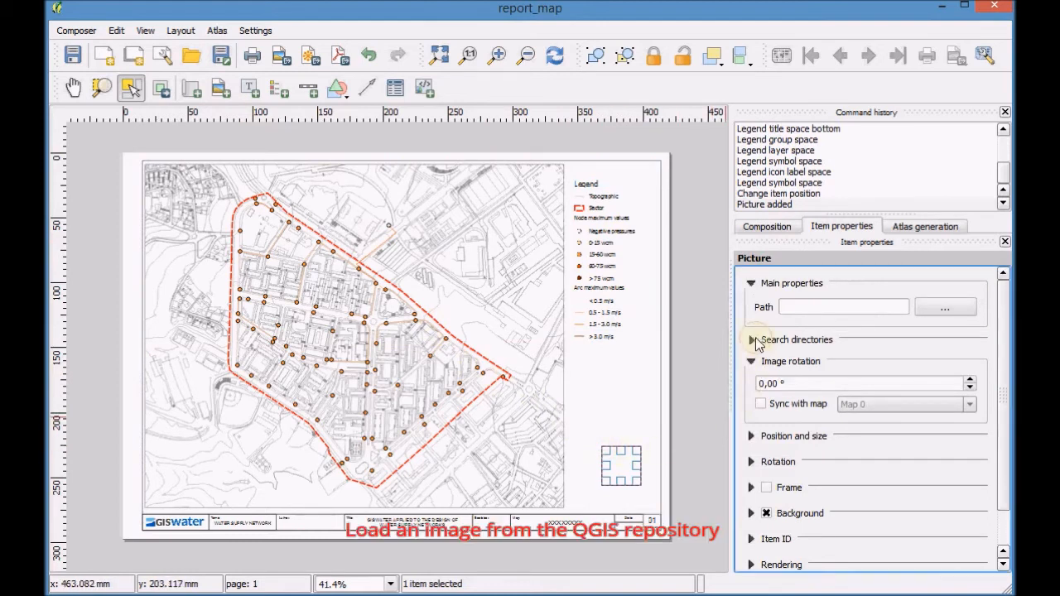
Step: Place the Arrow_05 SVG north arrow small at the page's lower right
click(752, 340)
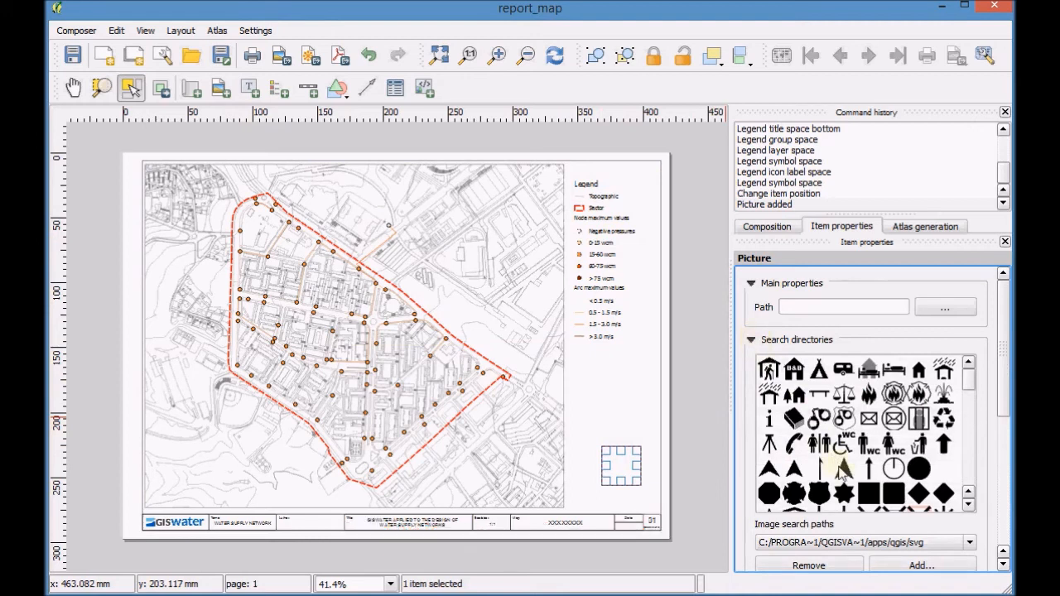
click(855, 466)
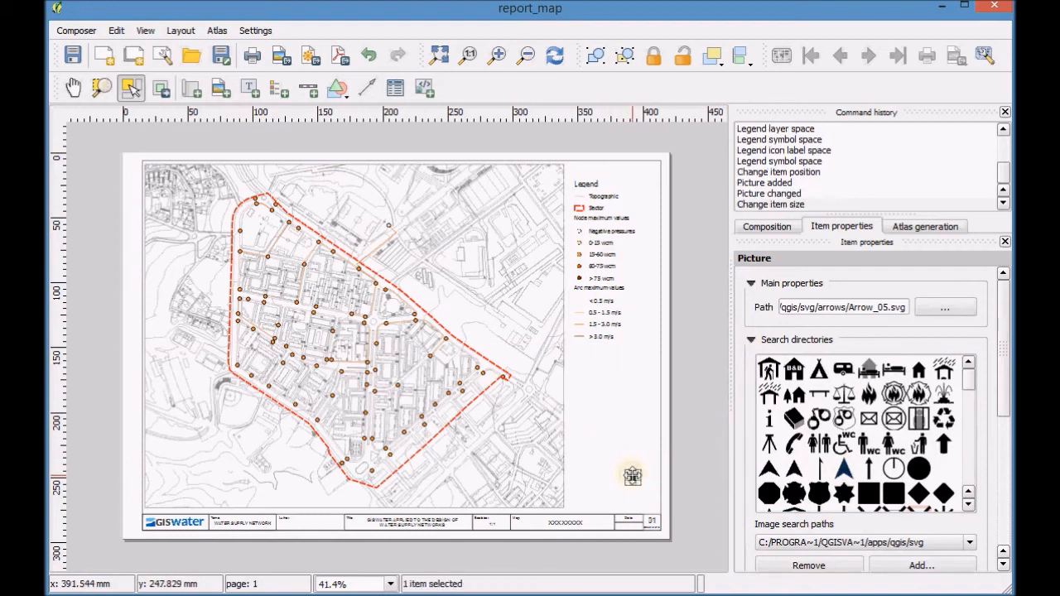
drag(633, 474, 646, 497)
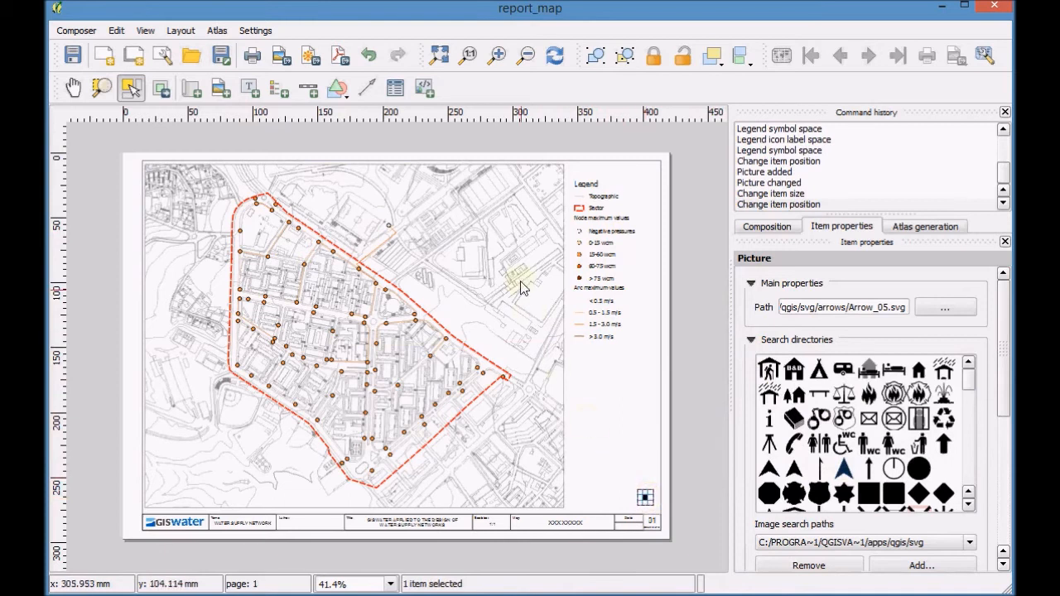
click(494, 55)
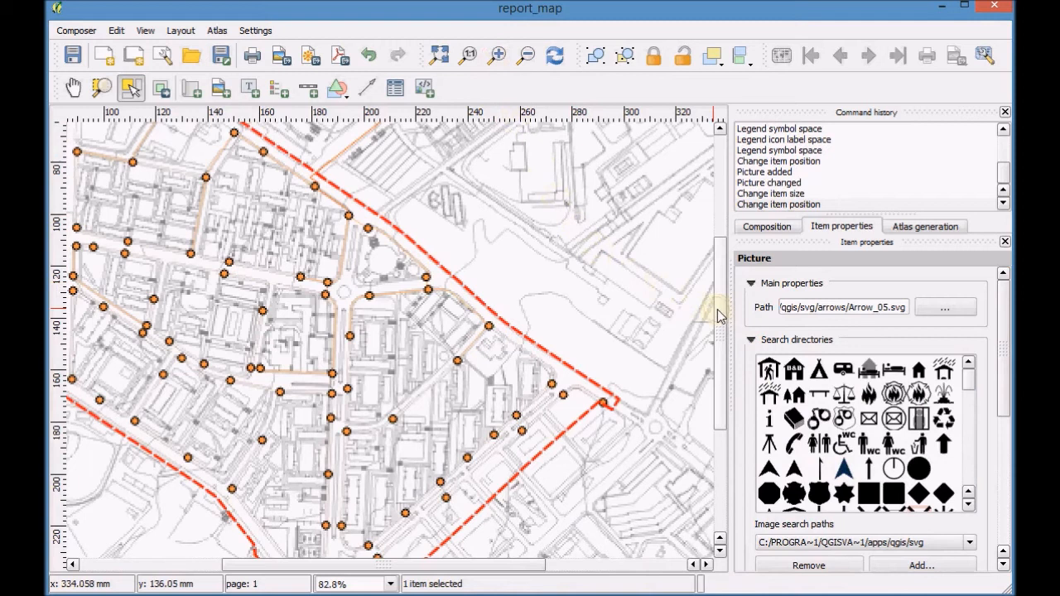
Step: Link the title-block scale bar to Map 0 and show it as a numeric 1:3500 ratio
scroll(down, 3)
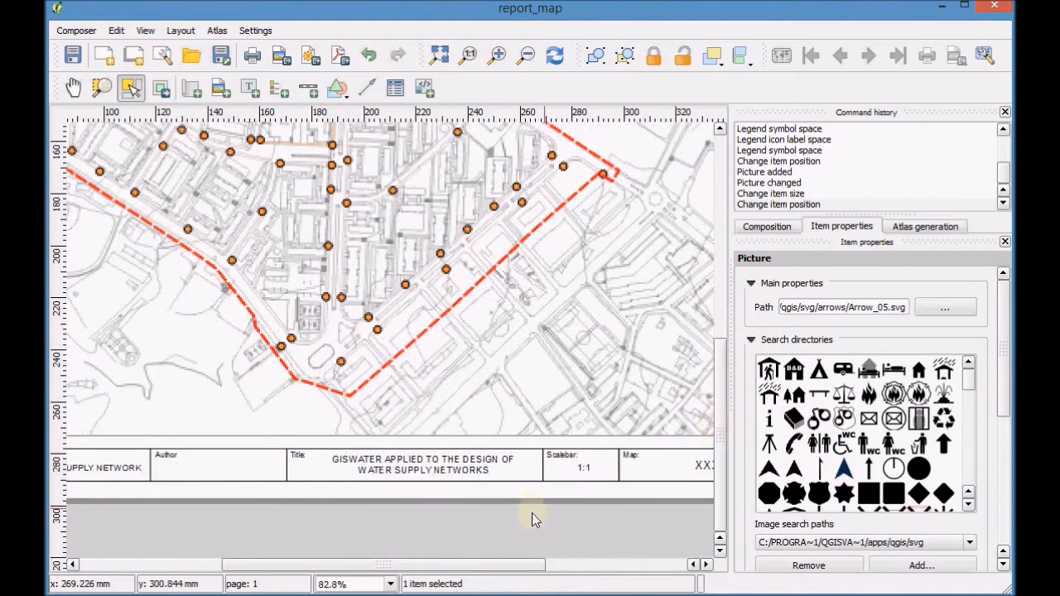
scroll(right, 3)
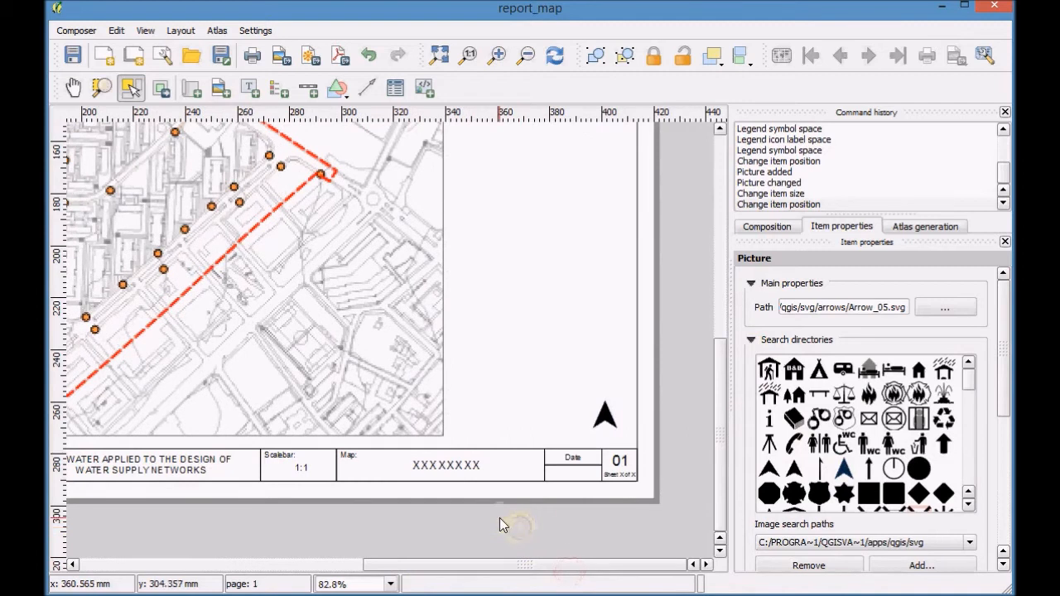
mouse_move(523, 524)
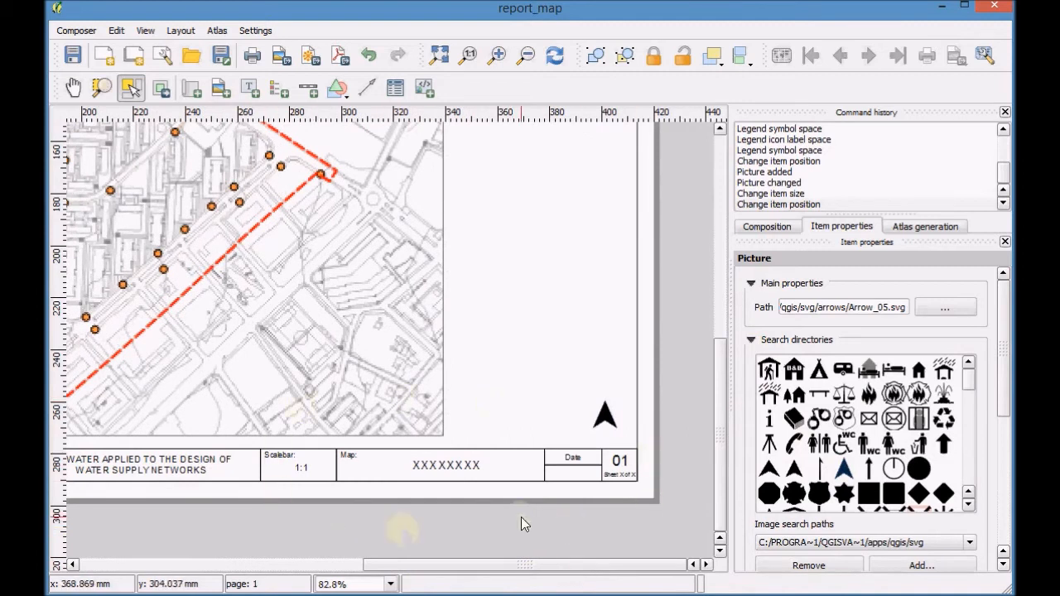
click(312, 470)
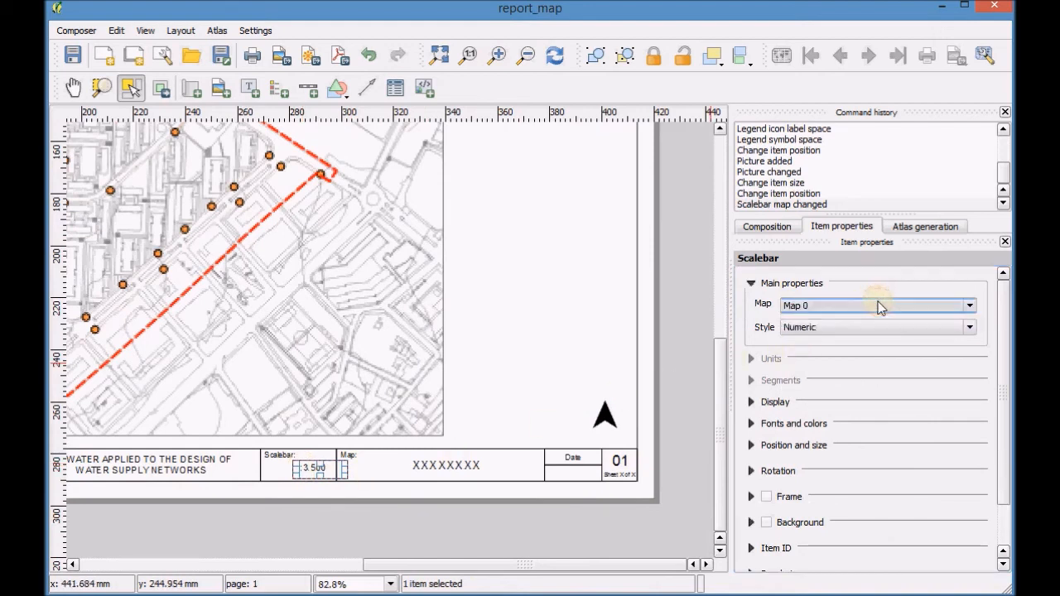
click(968, 328)
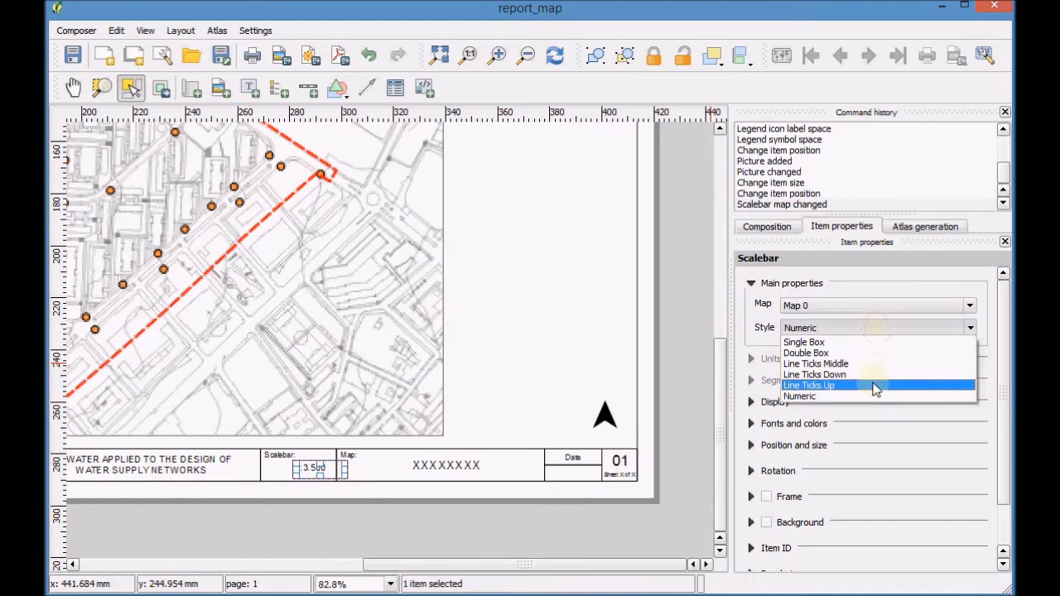
click(819, 396)
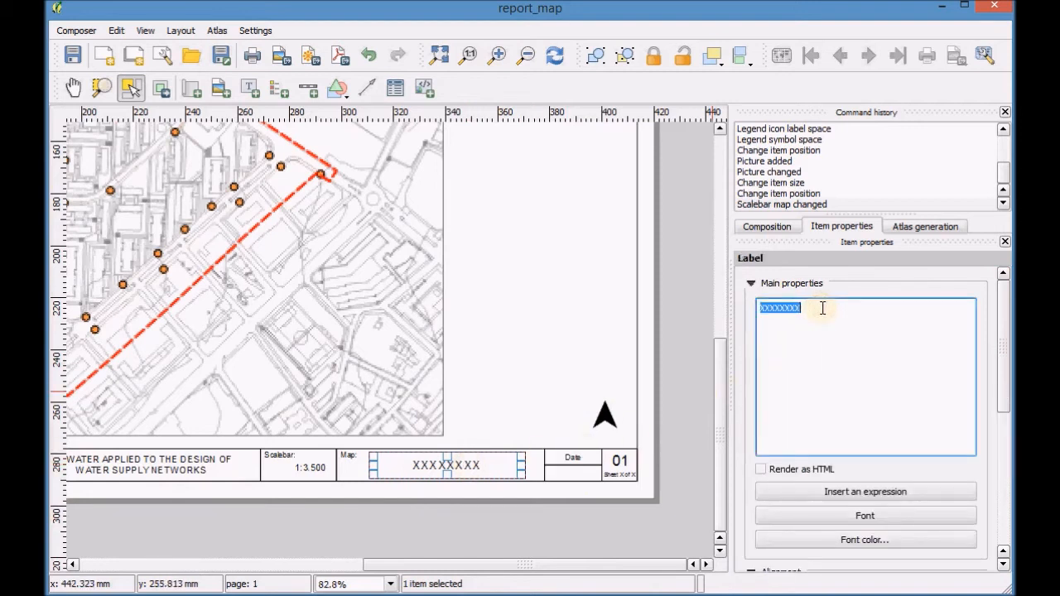
Step: Replace the title label's XXXXXXXX placeholder with 'REPORT MAP' and view the whole page
text(R)
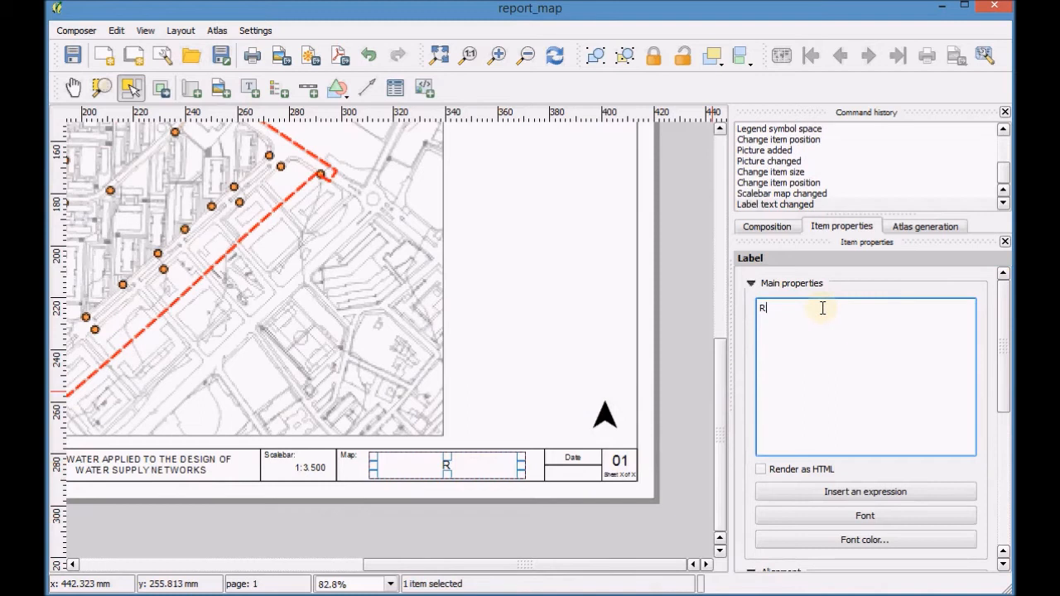
text(EPORT M)
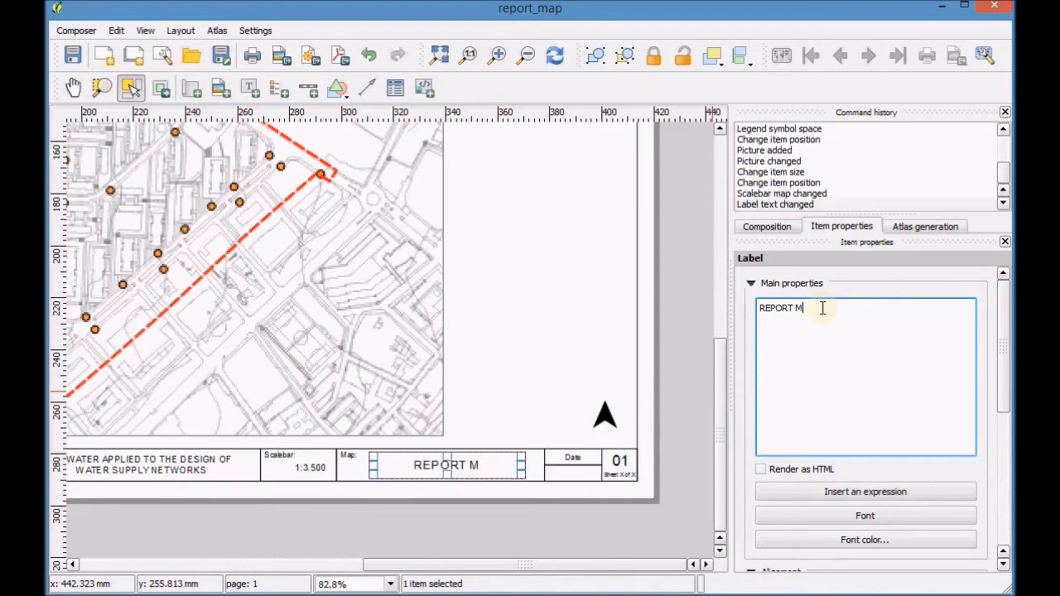
text(AP)
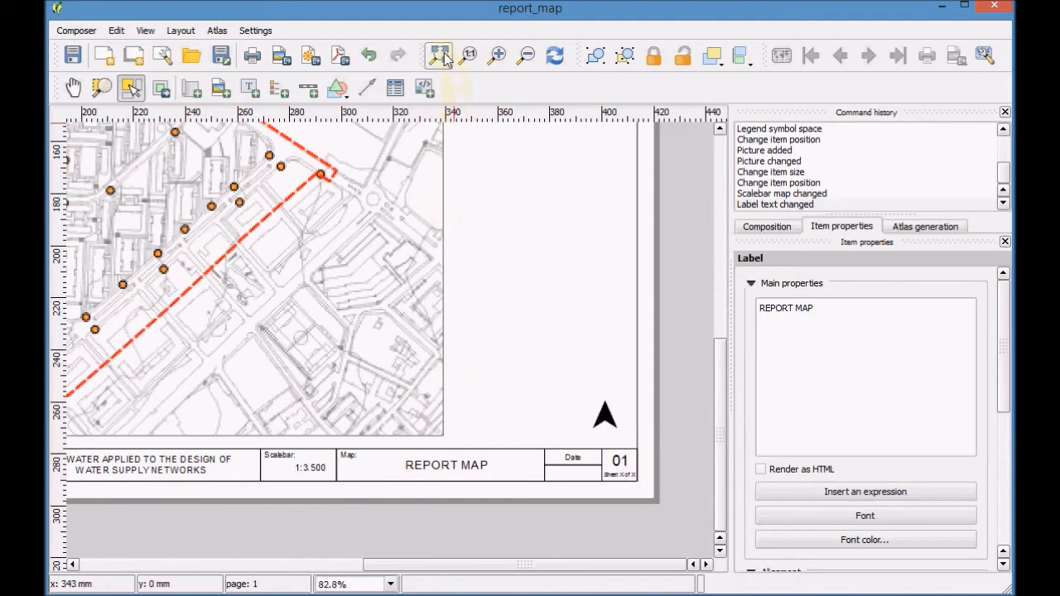
click(441, 53)
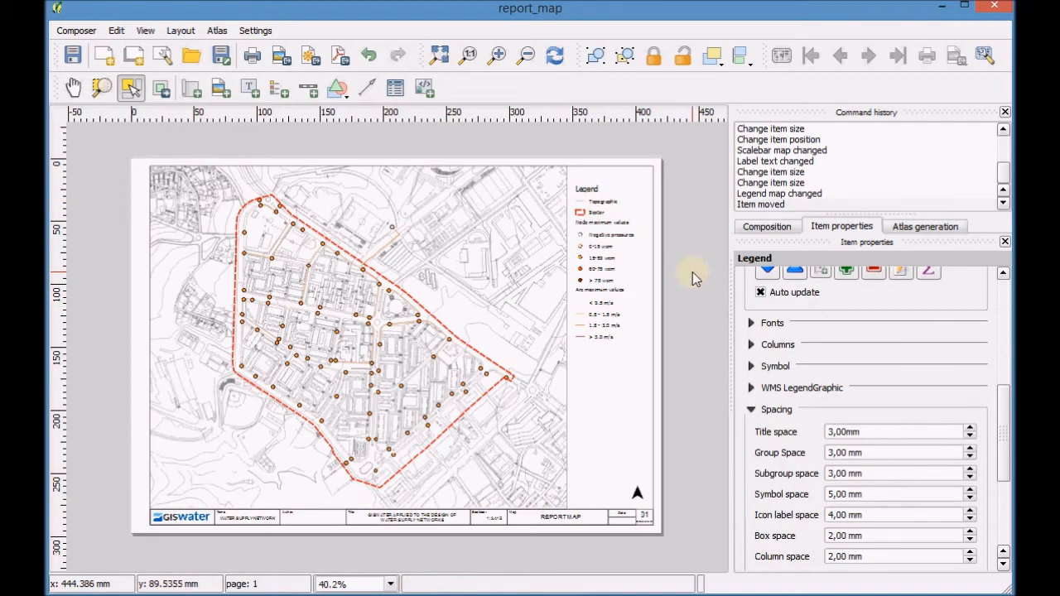
mouse_move(689, 457)
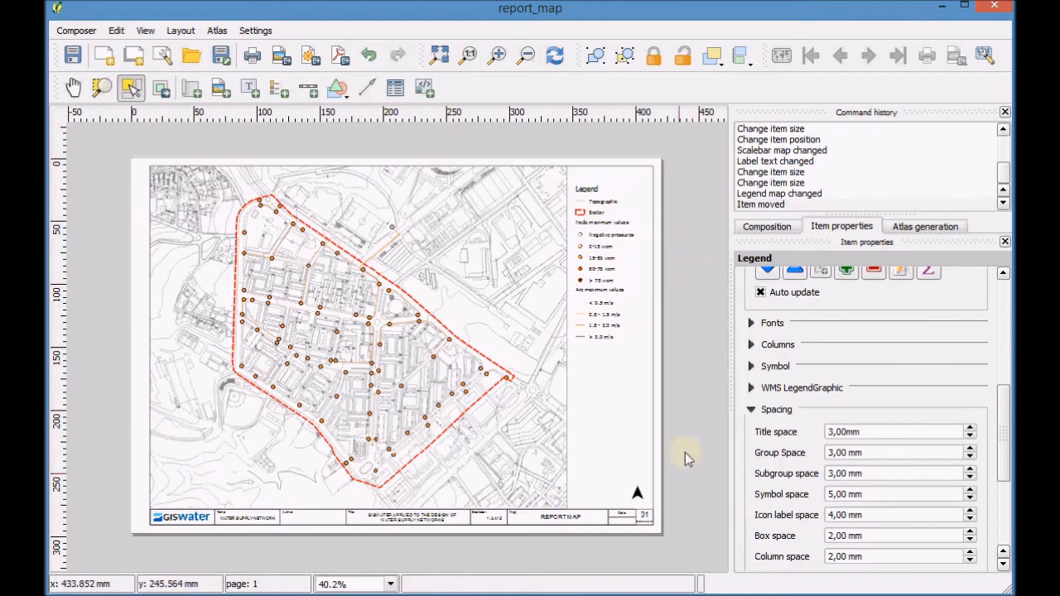
mouse_move(692, 242)
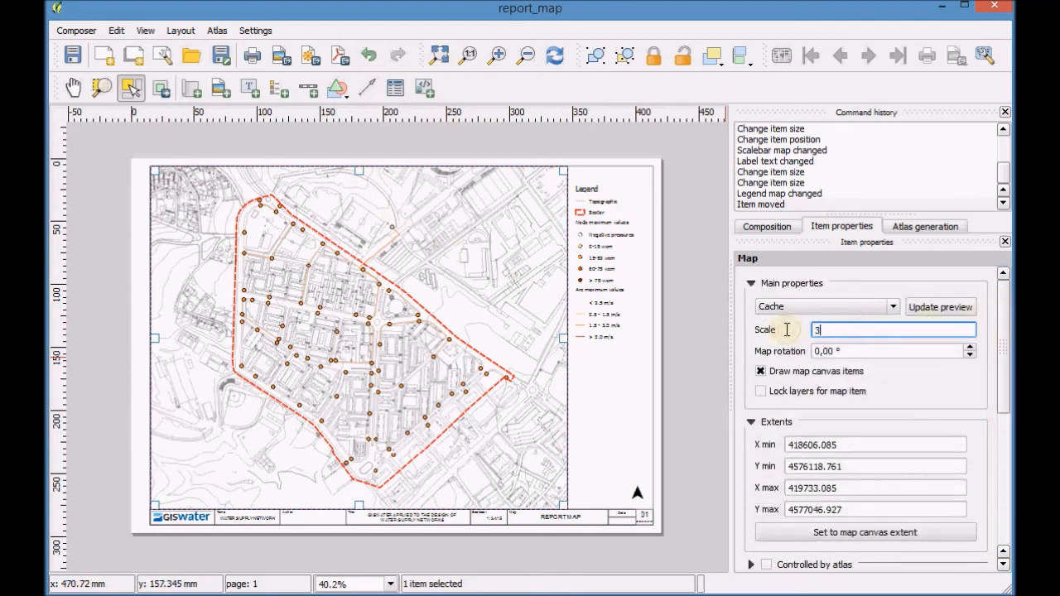
Step: Set the map item's scale to 3500 and start exporting the composition as PDF
text(3500)
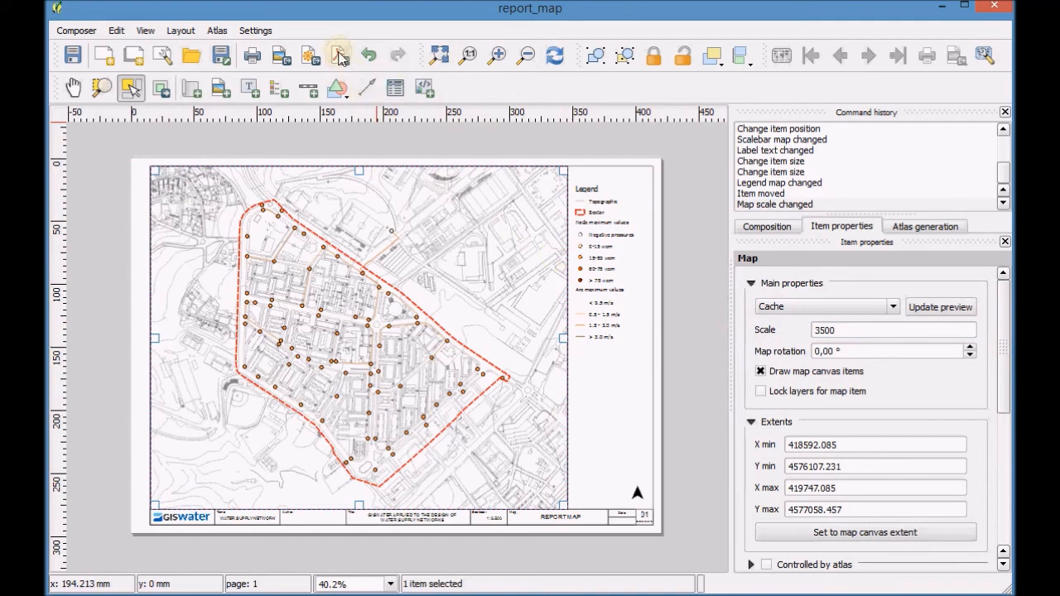
click(338, 53)
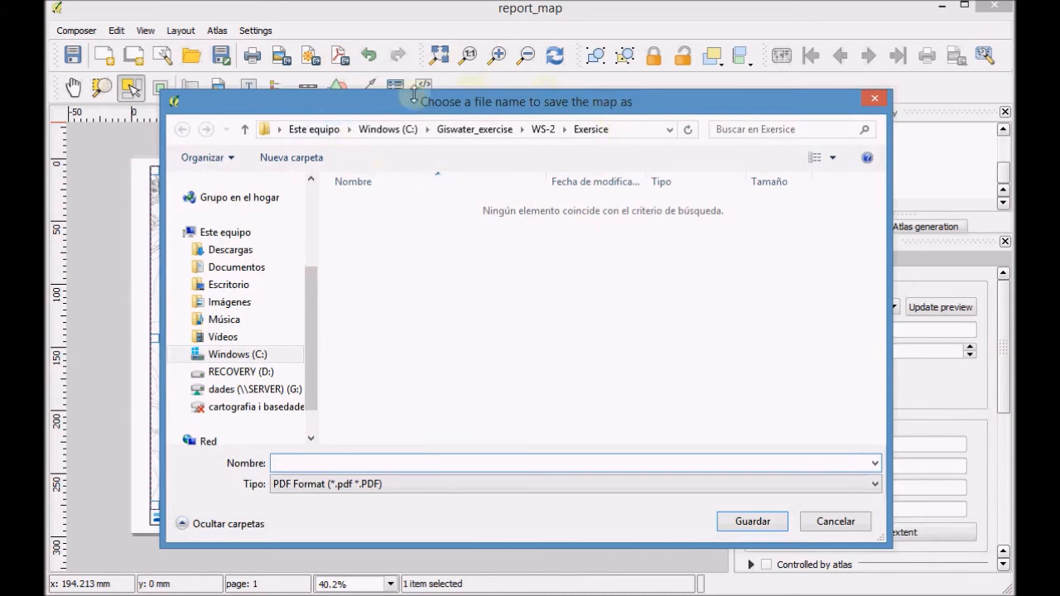
Step: Save the export as report_map.pdf in the Exersice folder
click(421, 463)
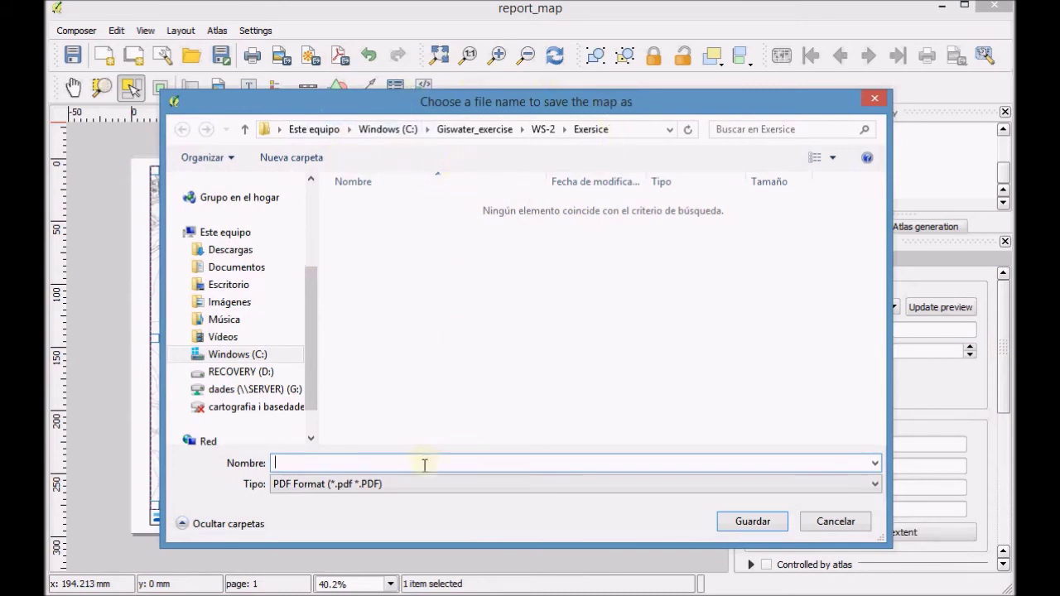
text(report_map)
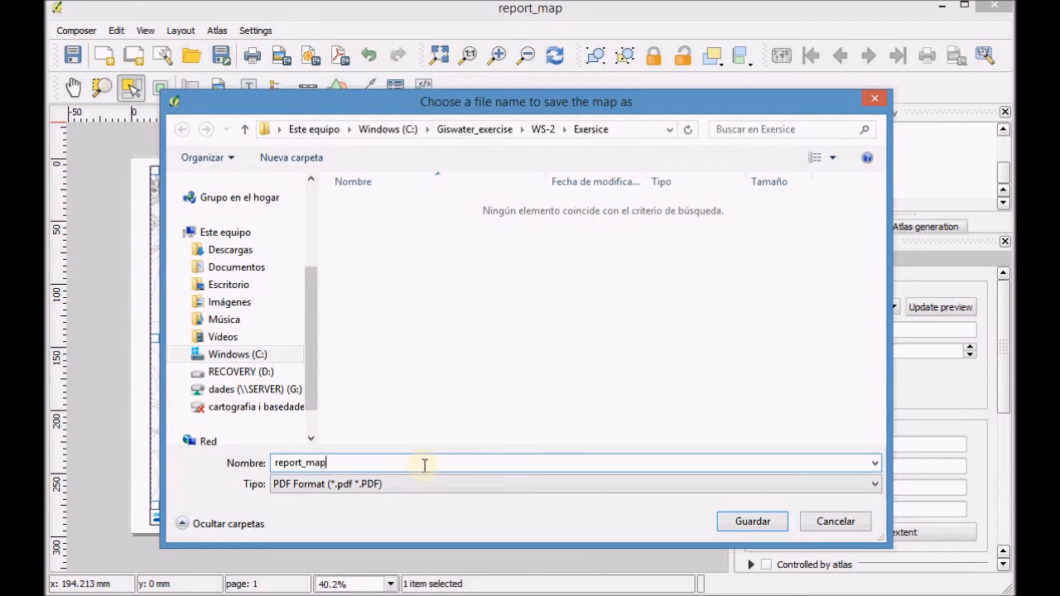
mouse_move(561, 519)
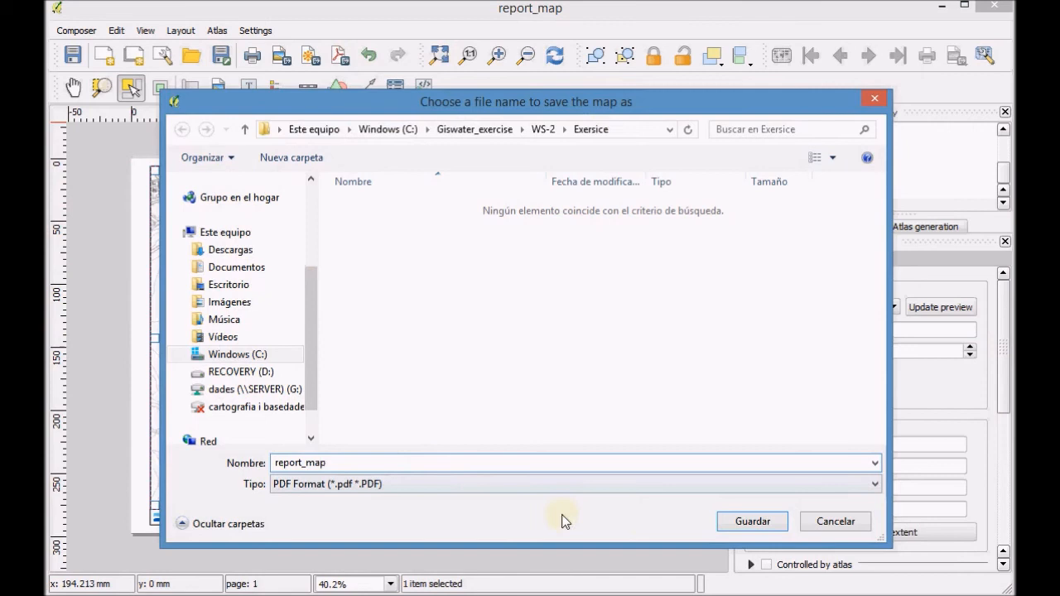
click(752, 520)
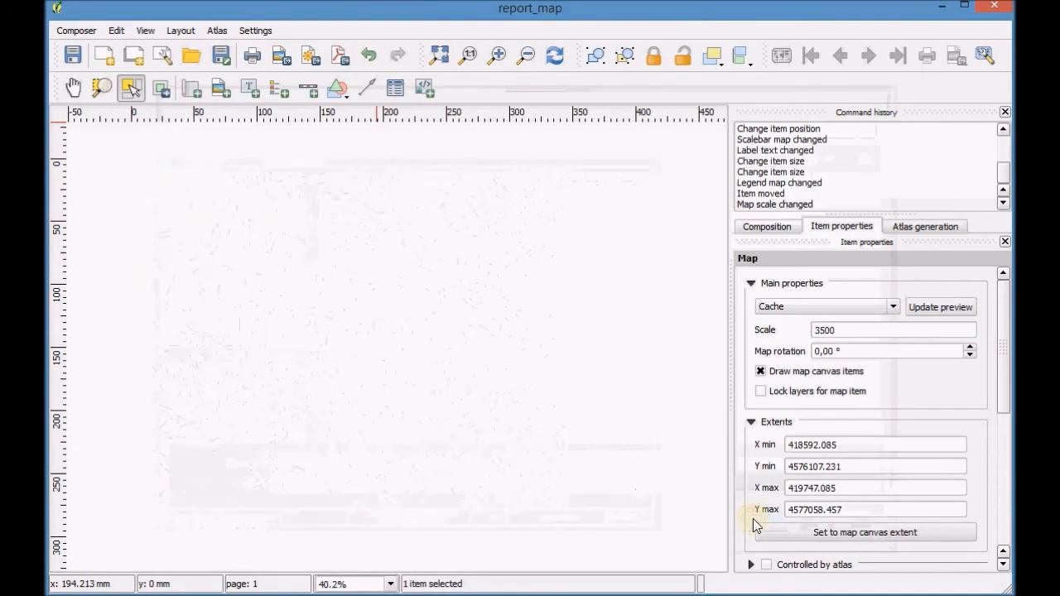
Step: Locate report_map.pdf in File Explorer and launch it in Foxit Reader
click(941, 307)
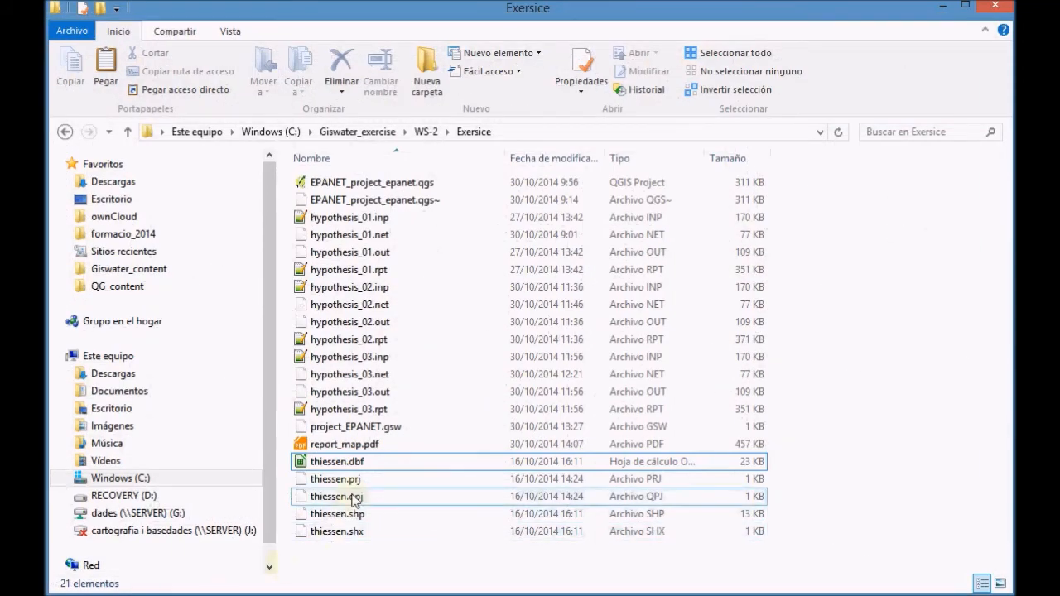
click(367, 443)
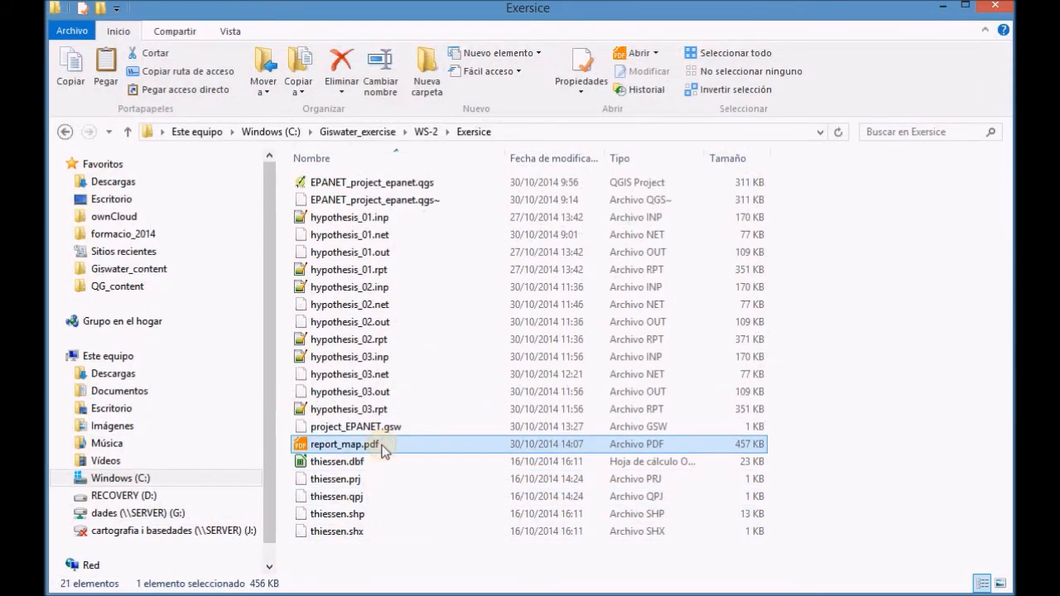
double_click(371, 444)
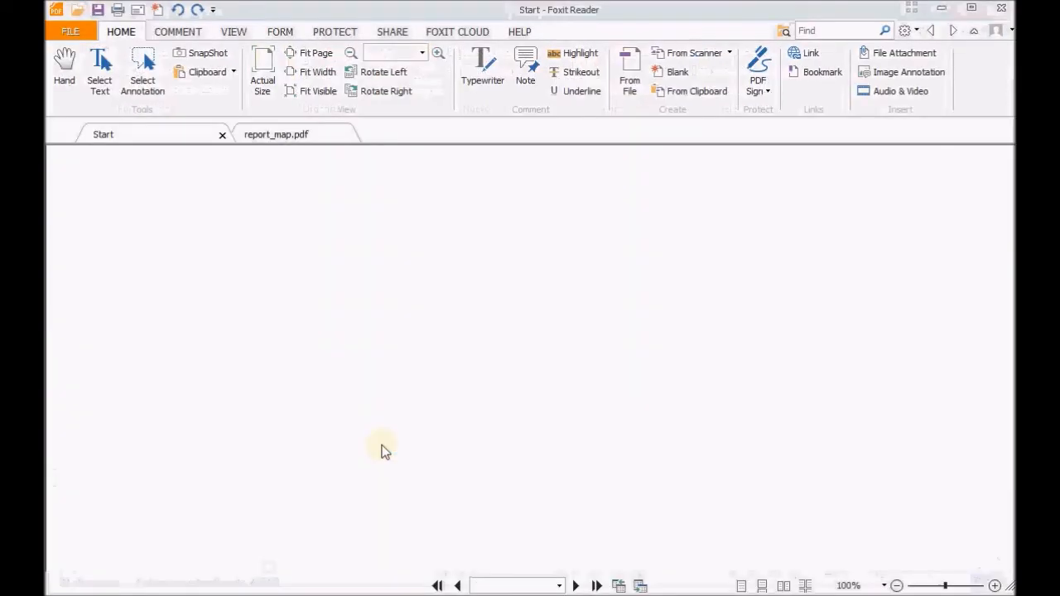
Step: Show report_map.pdf fitted to the window, with map, legend, north arrow and REPORT MAP title
click(275, 134)
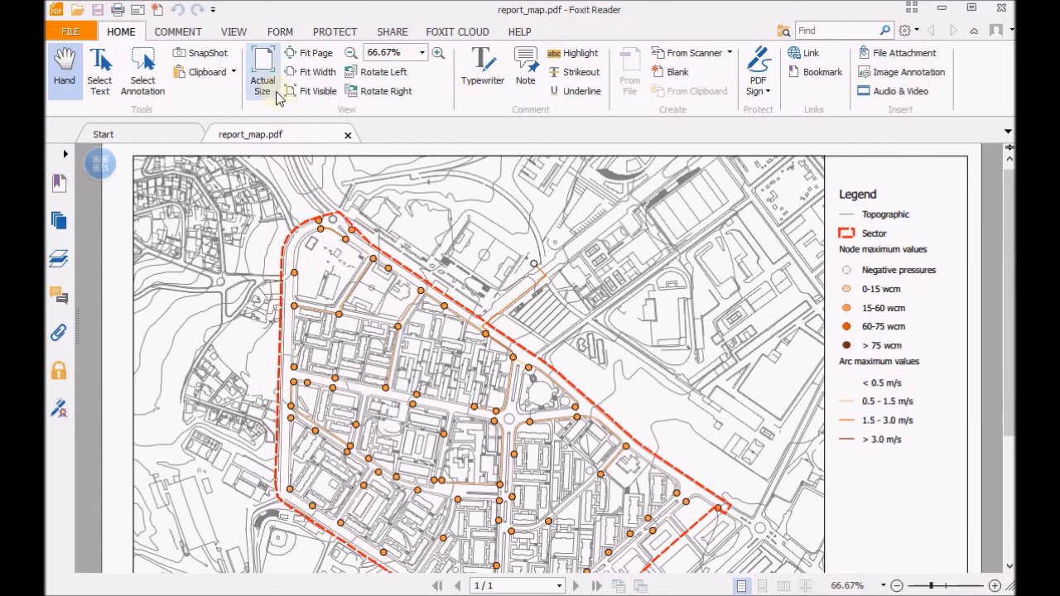
click(315, 52)
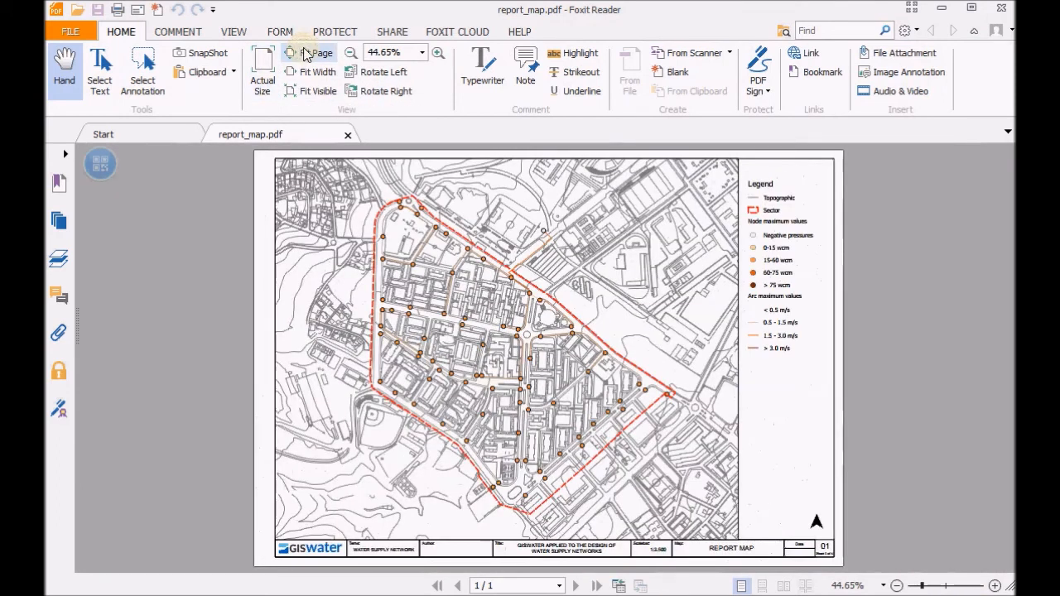